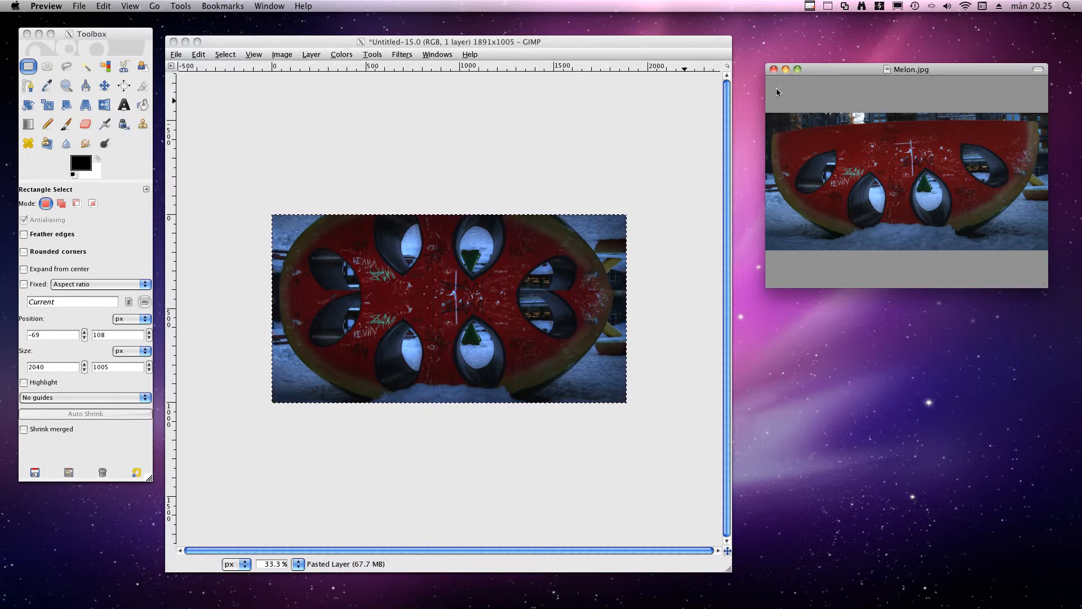
# - Close the old mirrored melon image and copy a band across the melon in Melon.jpg
pyautogui.click(448, 41)
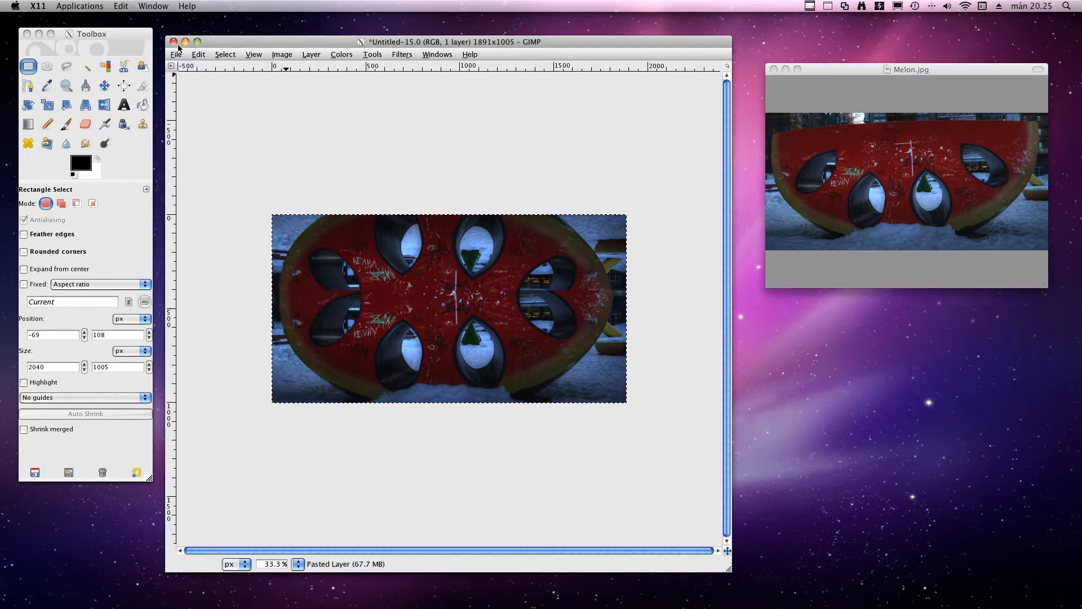
pyautogui.click(173, 41)
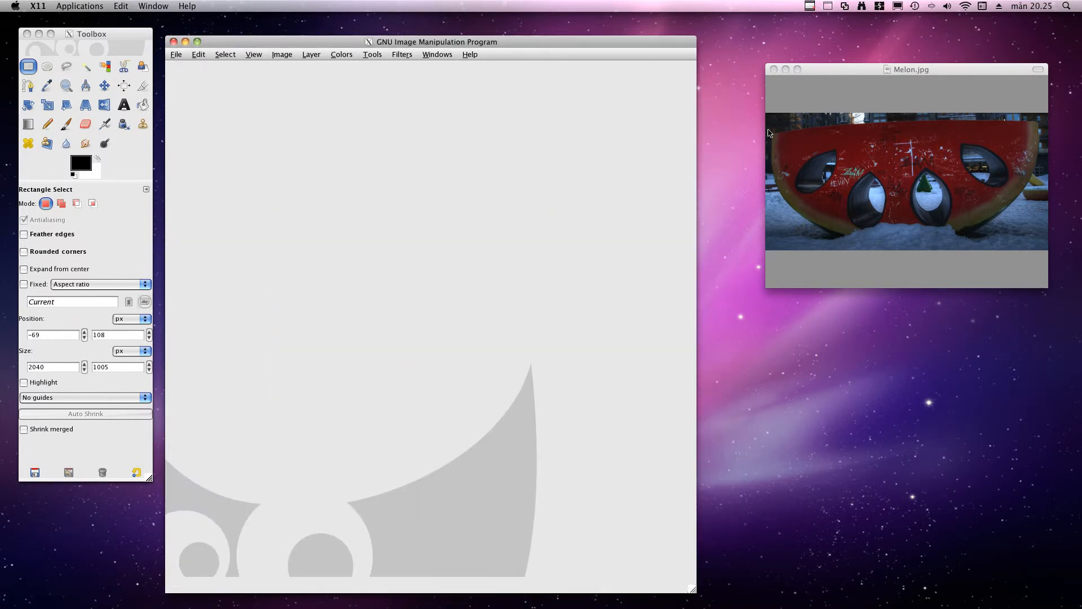
pyautogui.click(907, 68)
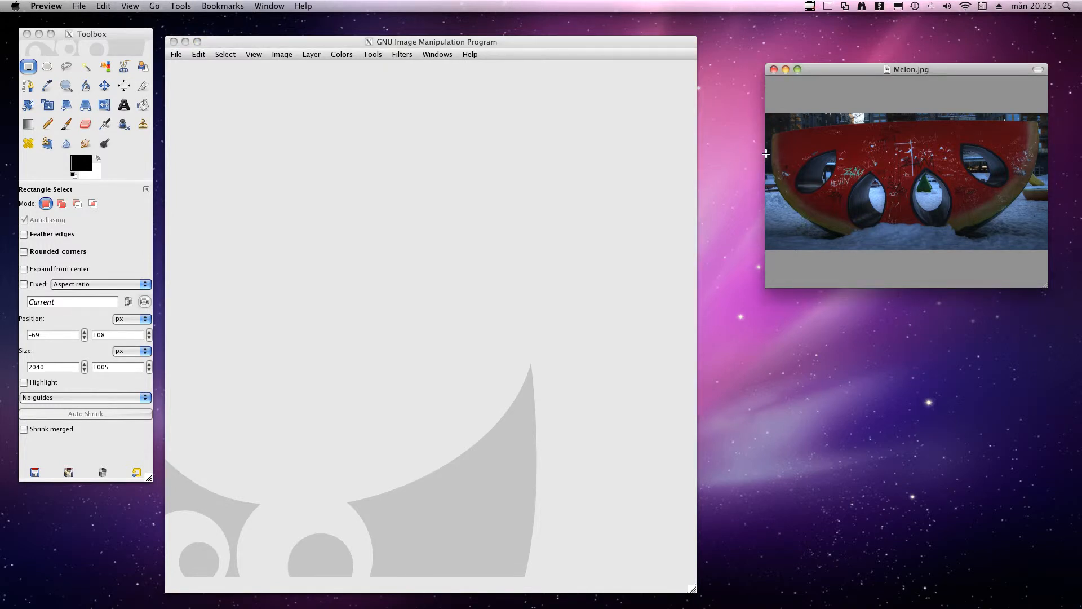
pyautogui.moveTo(770, 148); pyautogui.dragTo(811, 164)
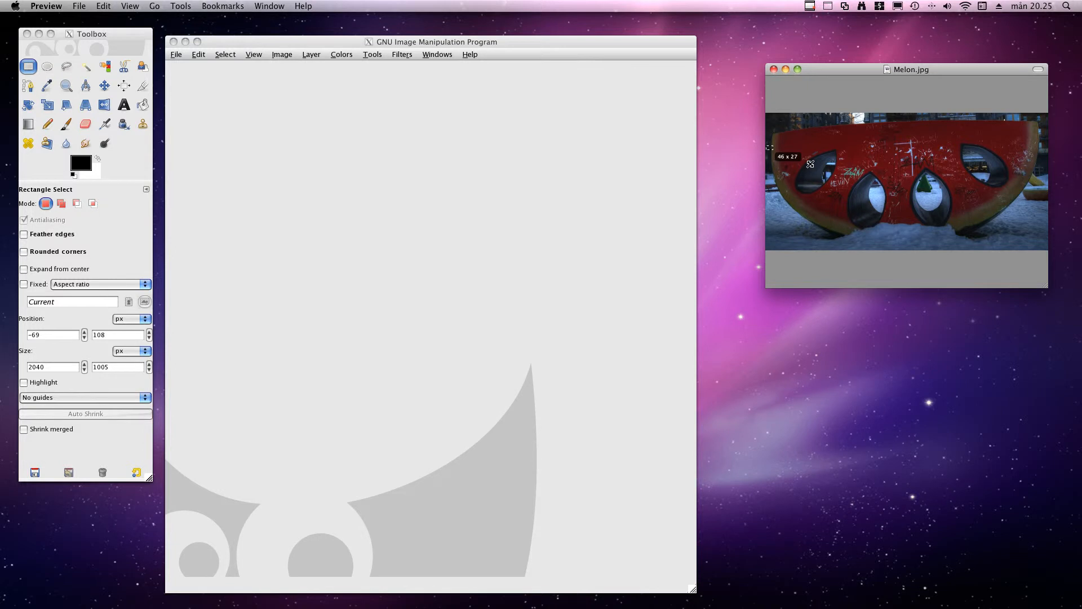
pyautogui.moveTo(769, 150); pyautogui.dragTo(1046, 242)
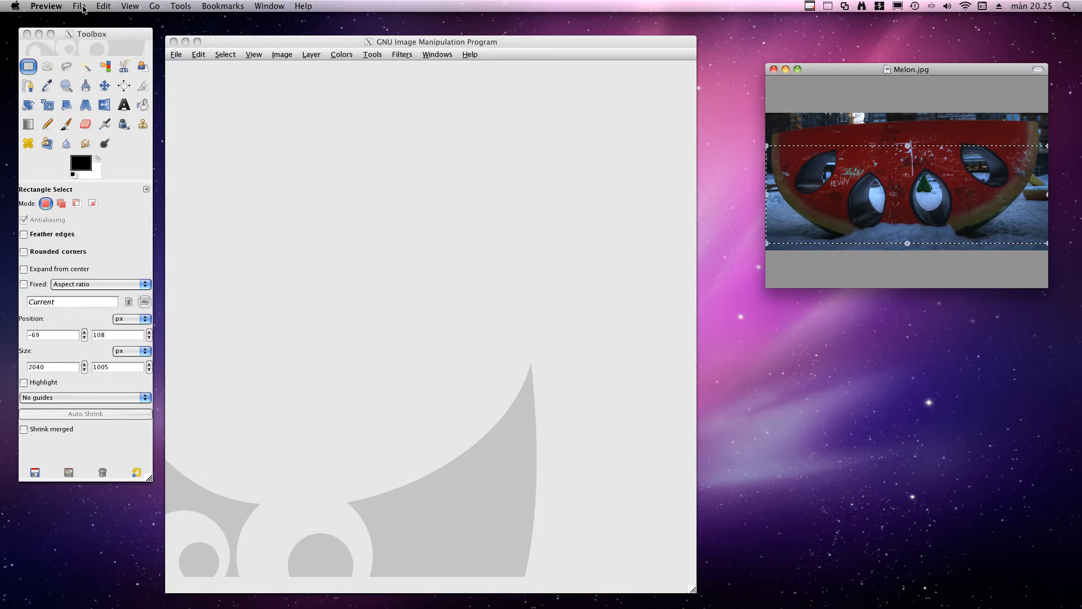
pyautogui.click(103, 6)
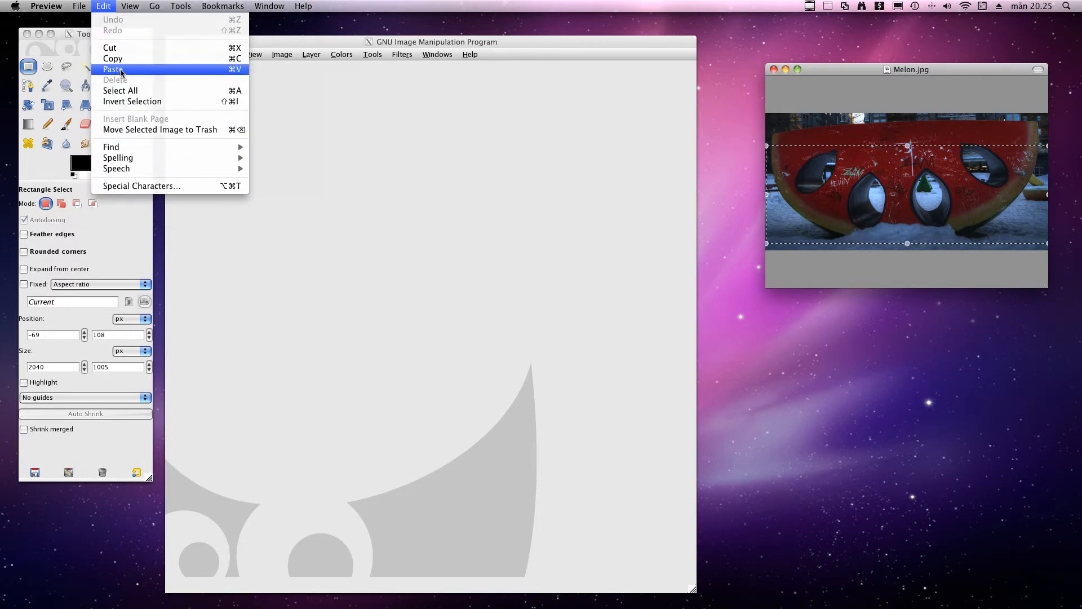
pyautogui.moveTo(141, 58)
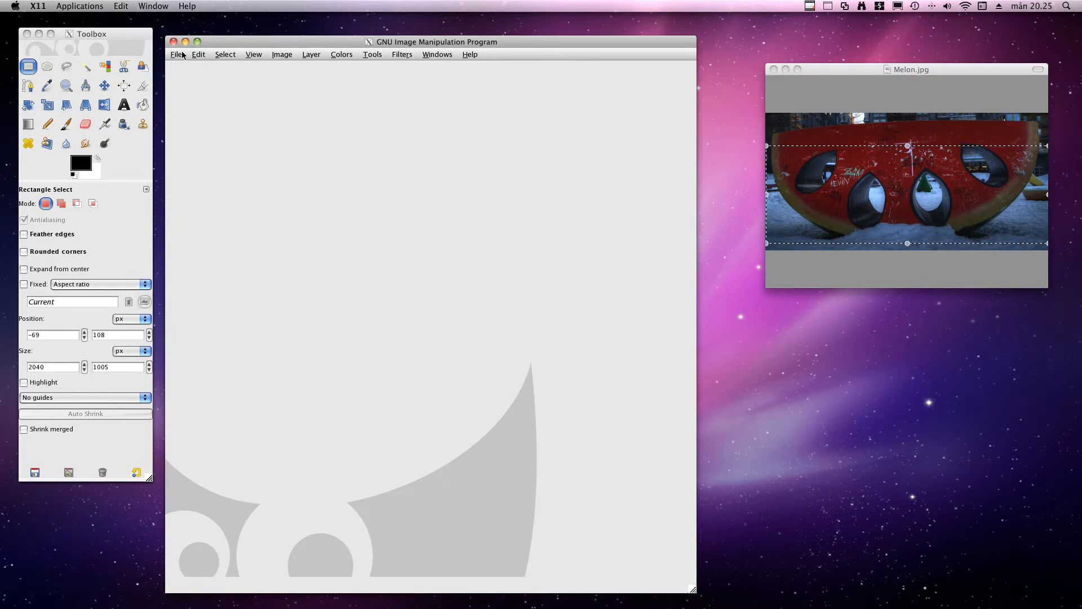
# - Create a new 1892×653 GIMP image from the clipboard's melon band
pyautogui.click(177, 54)
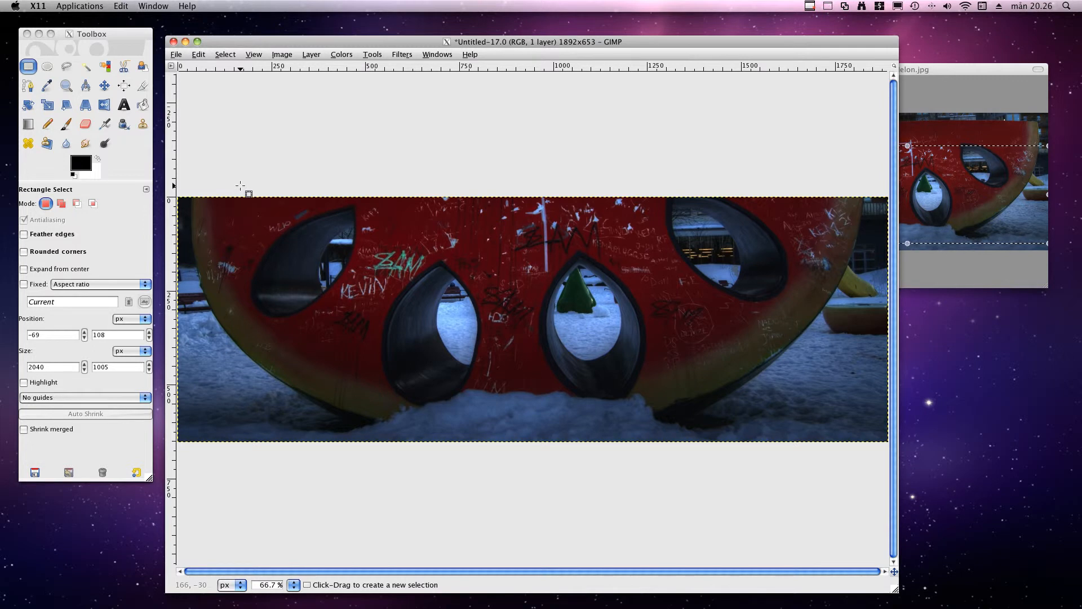
pyautogui.moveTo(371, 364)
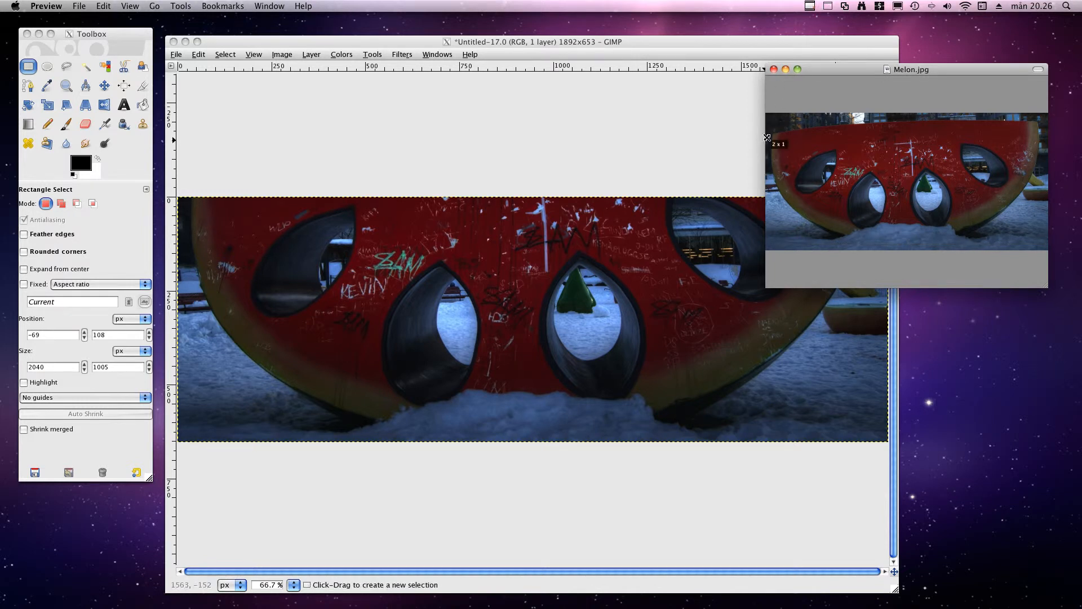
# - Copy a taller band of the melon in Melon.jpg, reaching down to the snow
pyautogui.moveTo(768, 138); pyautogui.dragTo(1033, 251)
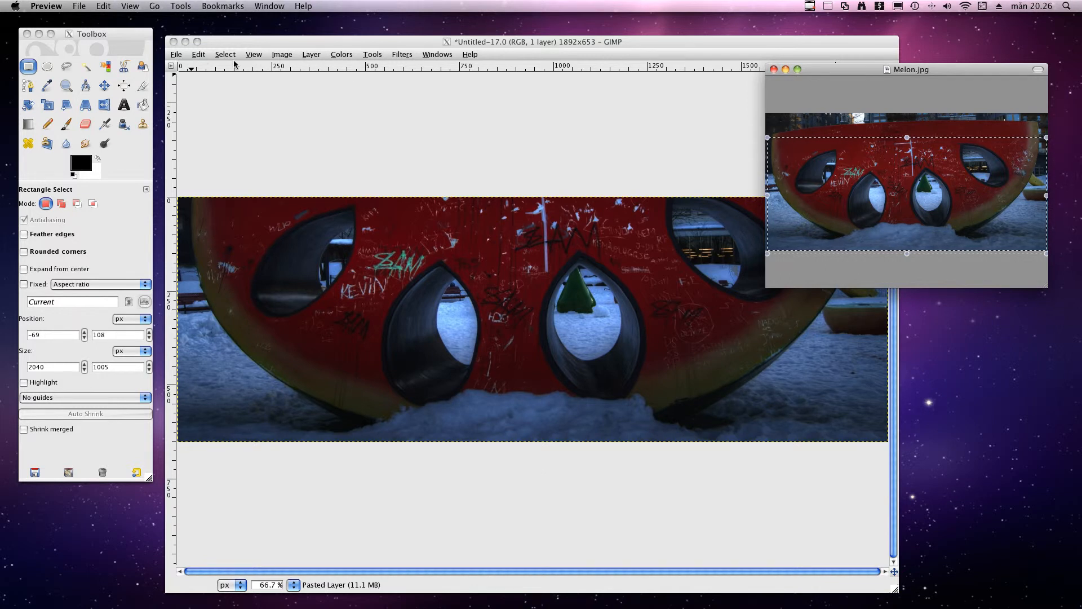
pyautogui.moveTo(96, 19)
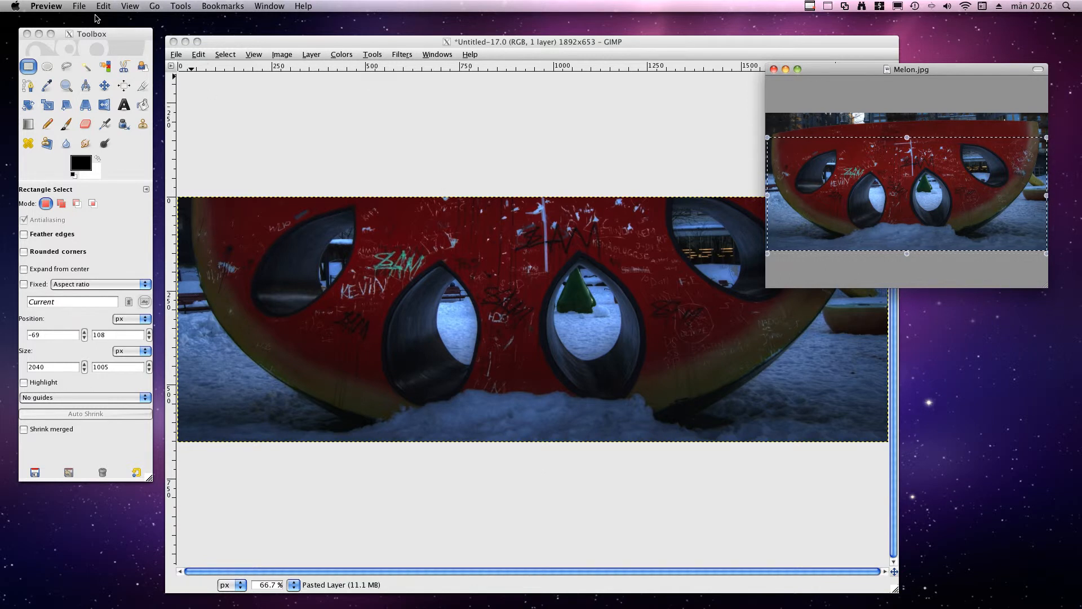
pyautogui.click(103, 6)
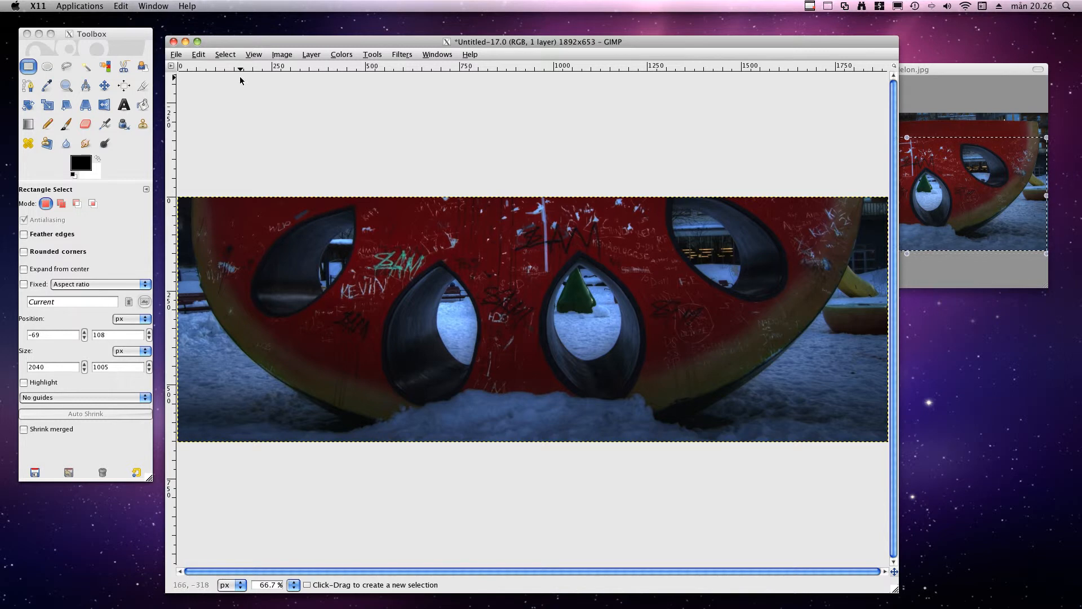
# - Open the Layers dialog and dock it to the right of the image window
pyautogui.click(436, 54)
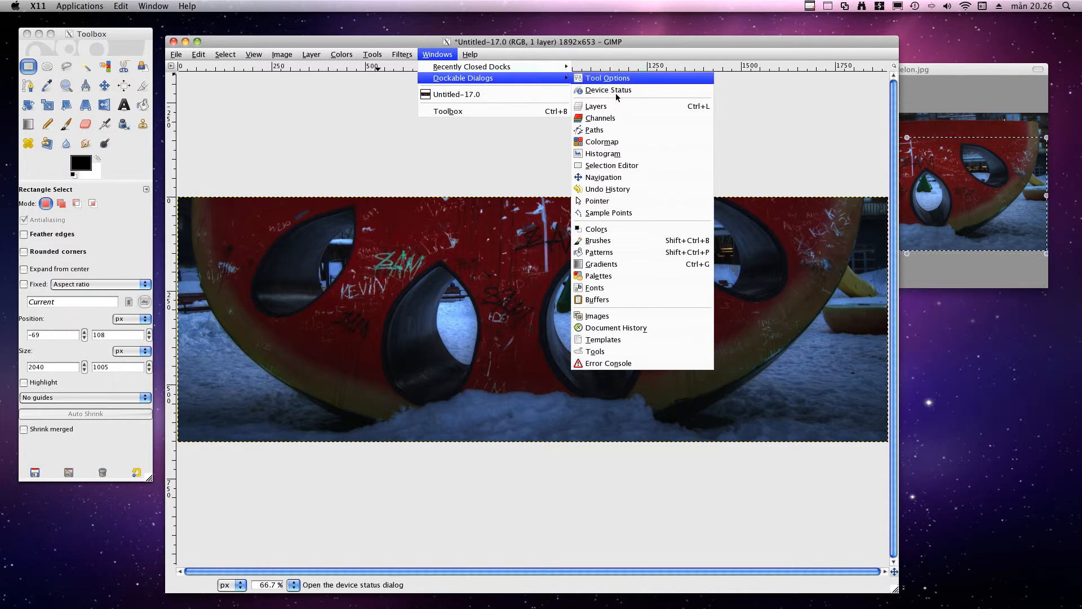
pyautogui.click(595, 105)
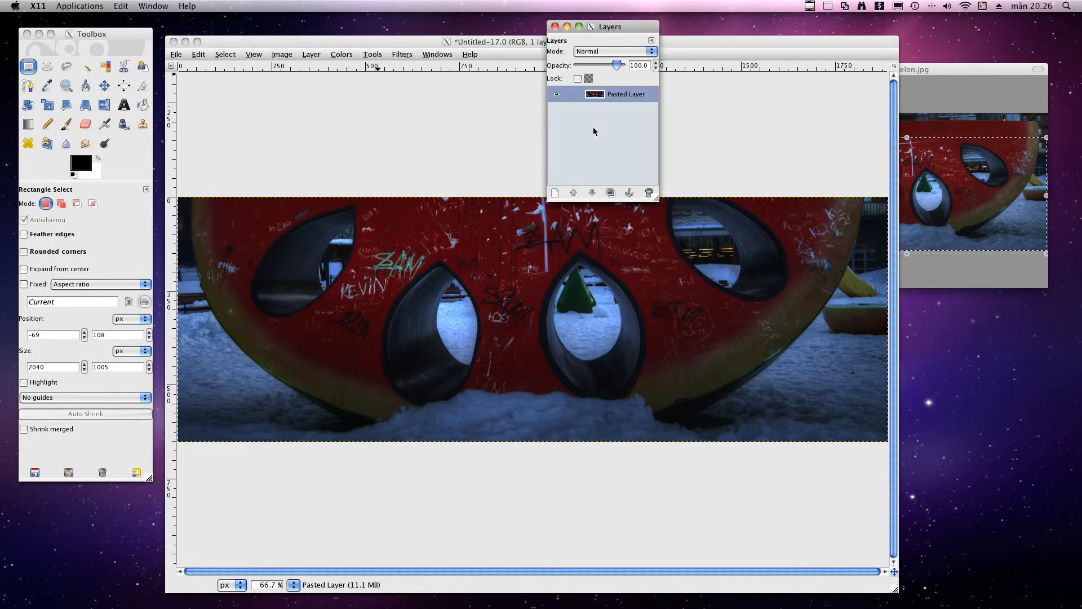
pyautogui.moveTo(609, 26); pyautogui.dragTo(953, 322)
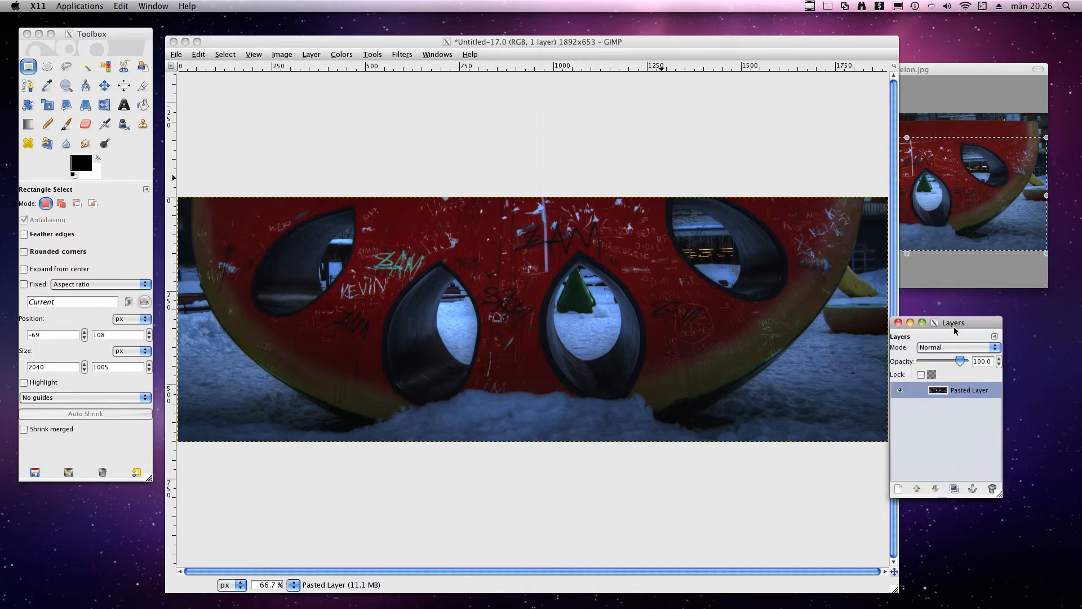
pyautogui.moveTo(953, 322); pyautogui.dragTo(981, 319)
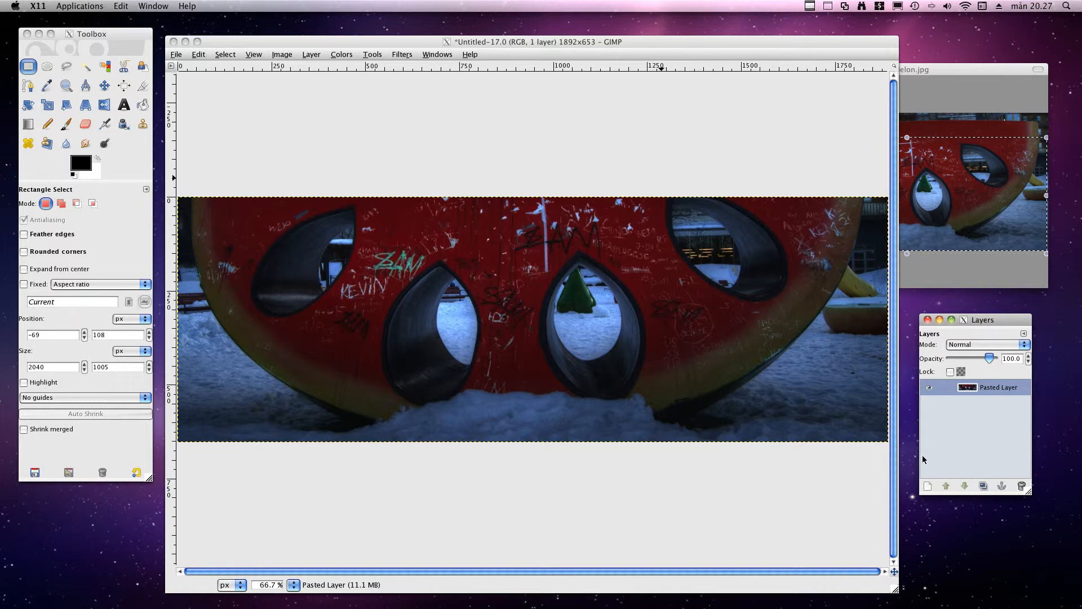
pyautogui.moveTo(928, 486)
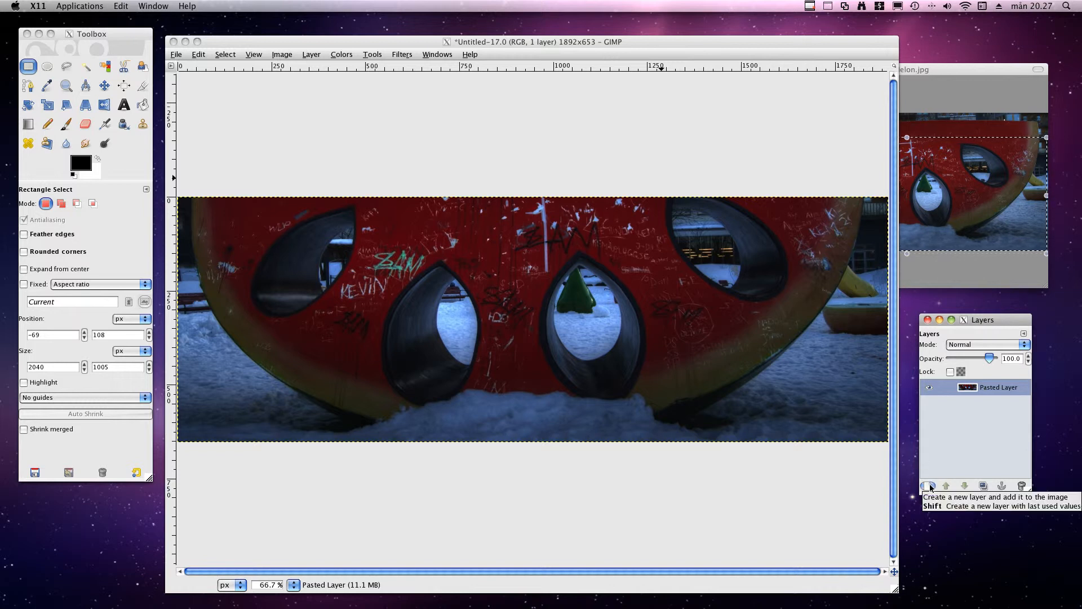
# - Add a transparent New Layer above the pasted melon layer
pyautogui.click(929, 485)
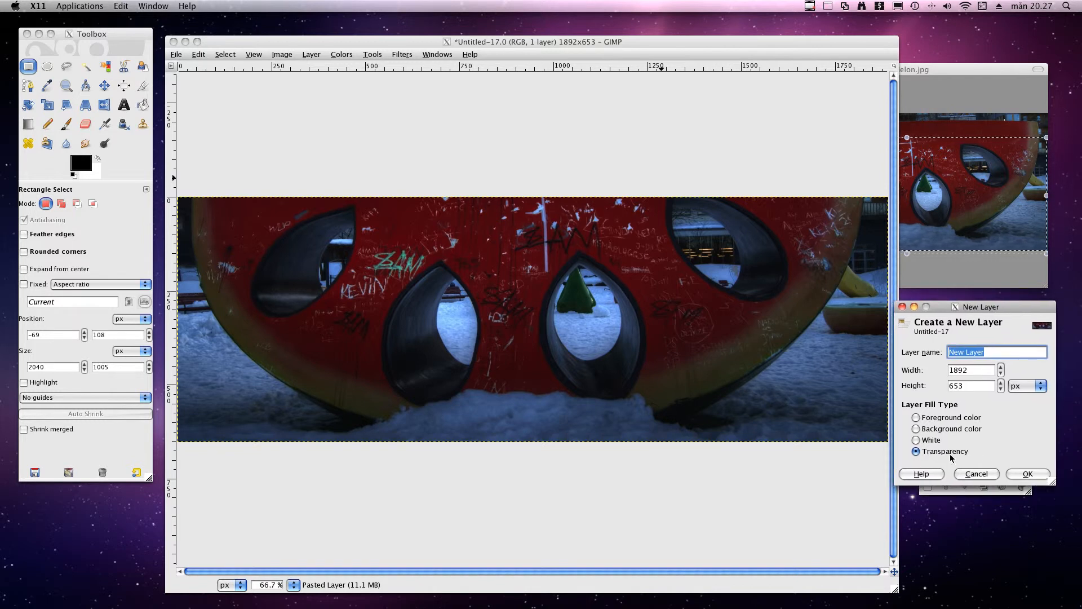
pyautogui.click(1026, 473)
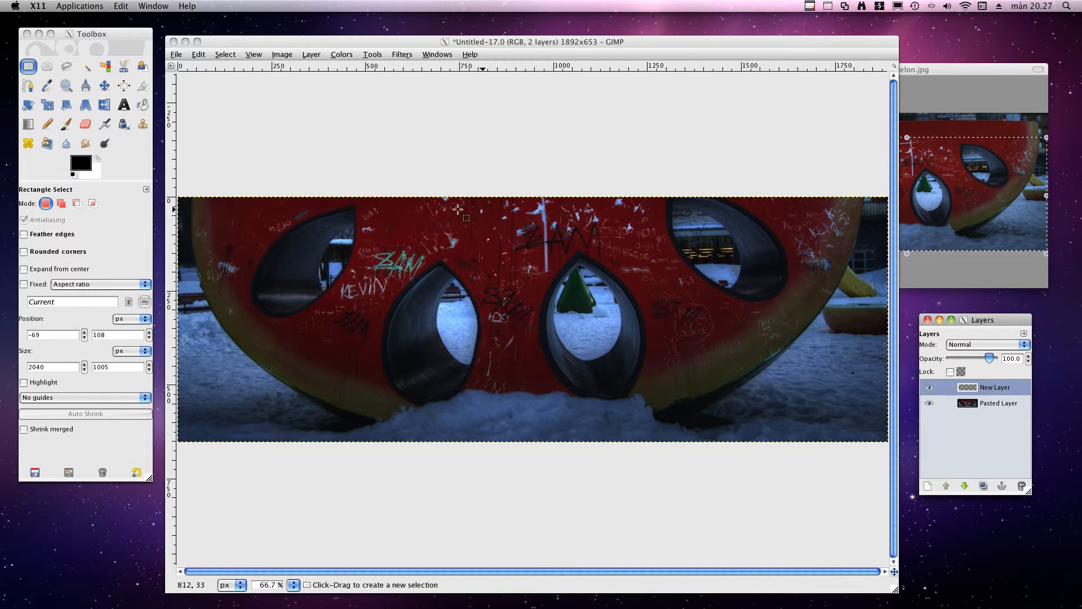
pyautogui.moveTo(487, 252)
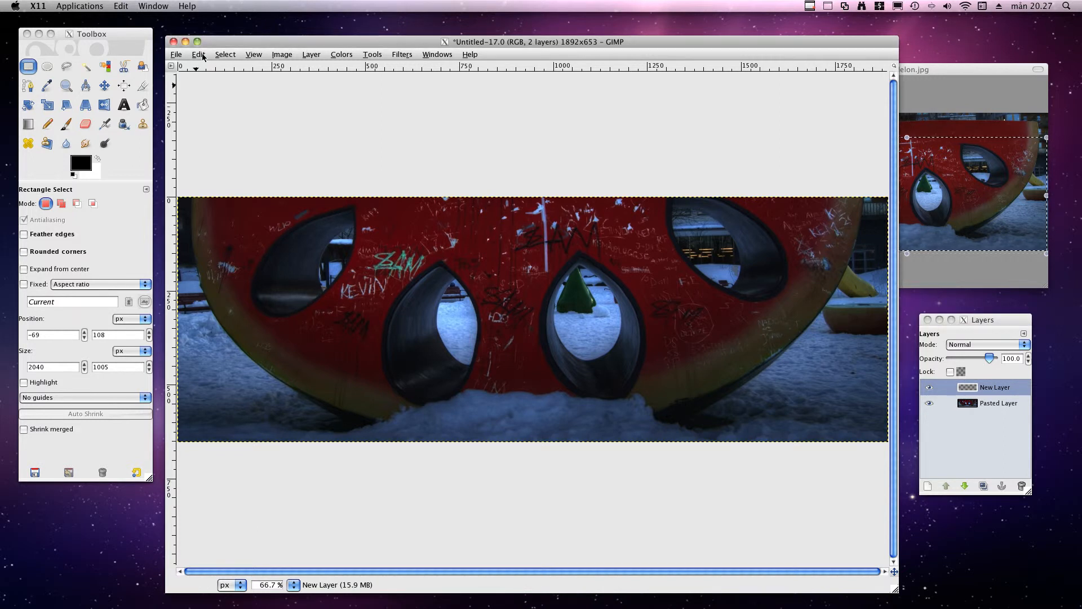
# - Paste the taller melon band and select its Floating Selection layer
pyautogui.click(198, 54)
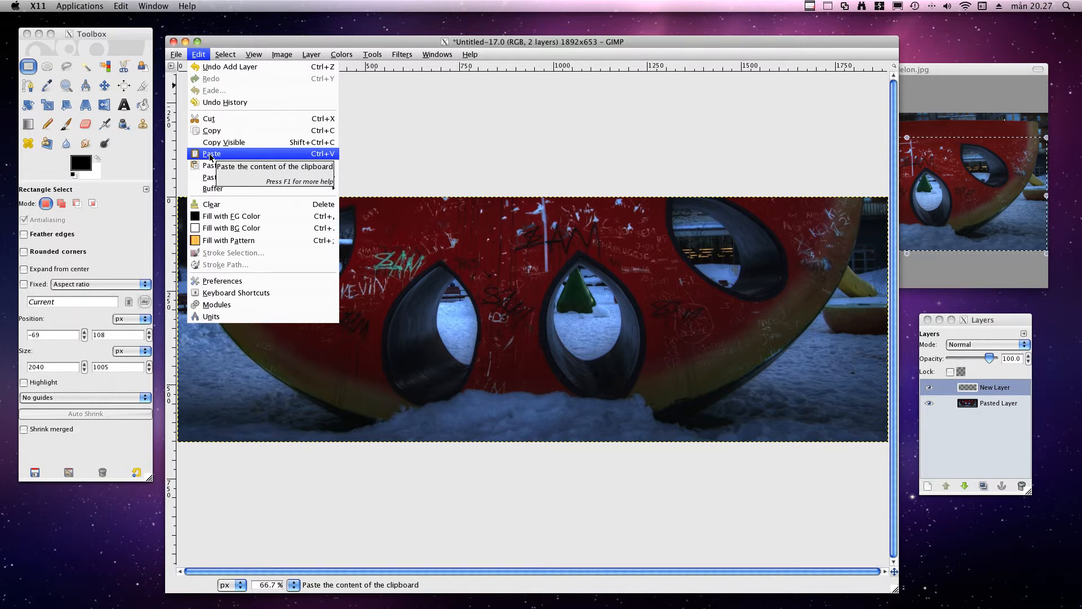
pyautogui.click(210, 153)
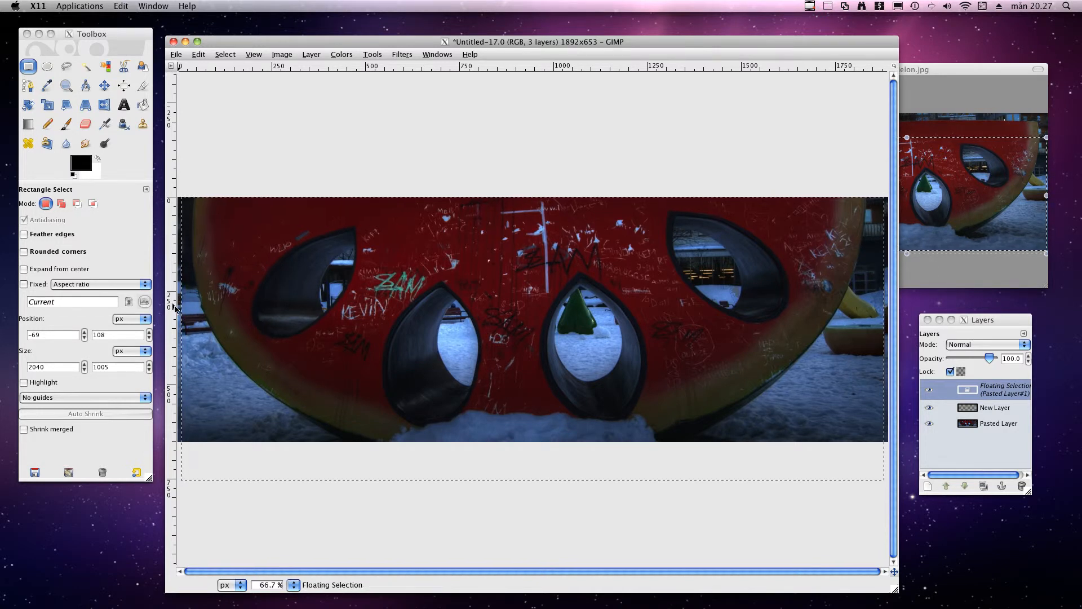
pyautogui.moveTo(750, 396)
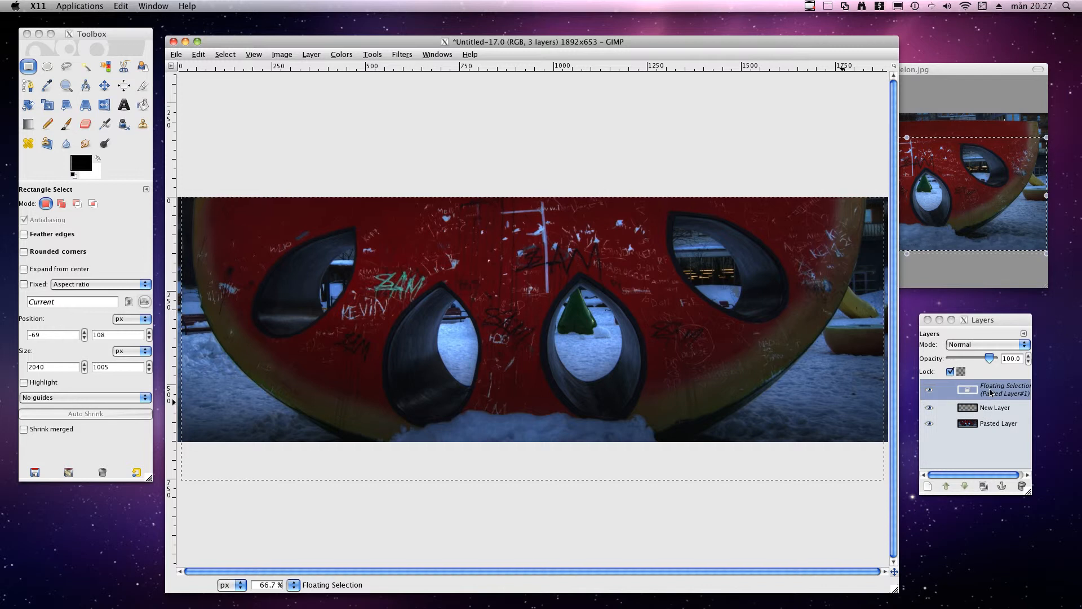
pyautogui.click(1003, 389)
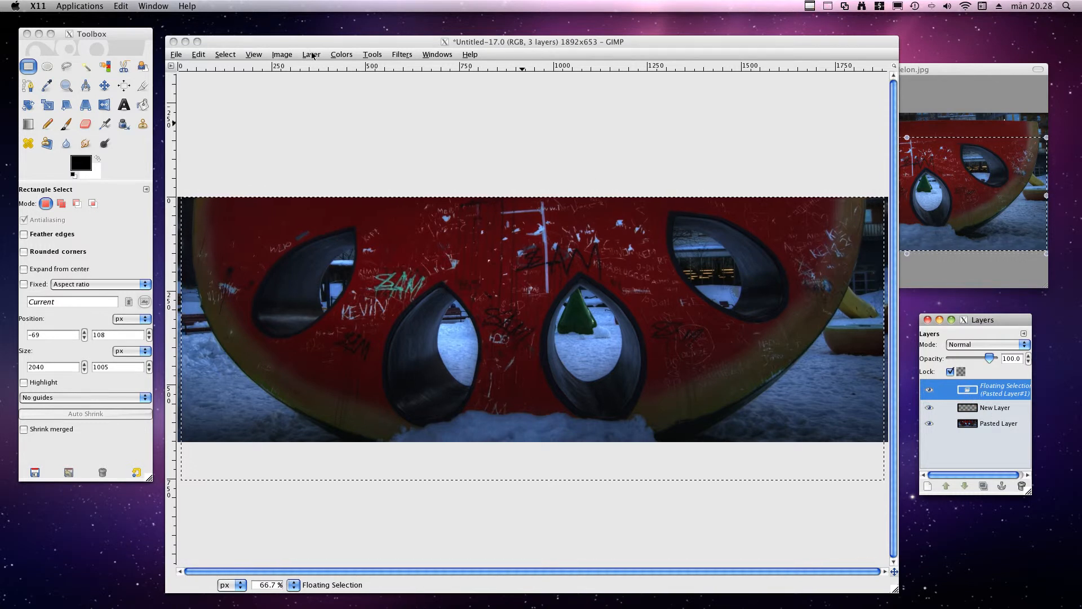
# - Anchor the floating melon paste into New Layer, leaving two layers
pyautogui.click(311, 54)
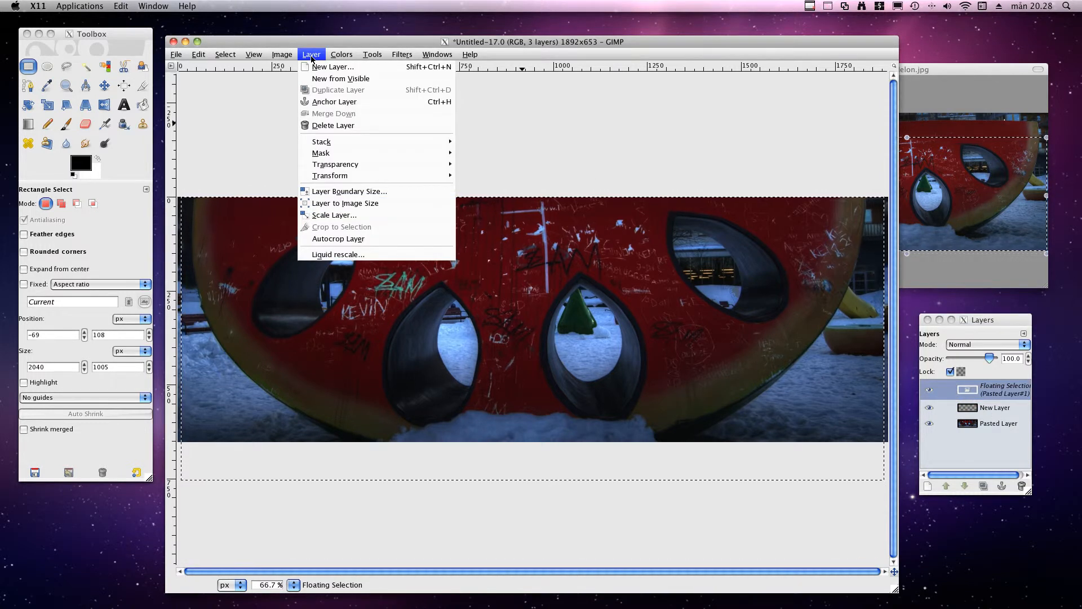
pyautogui.moveTo(334, 102)
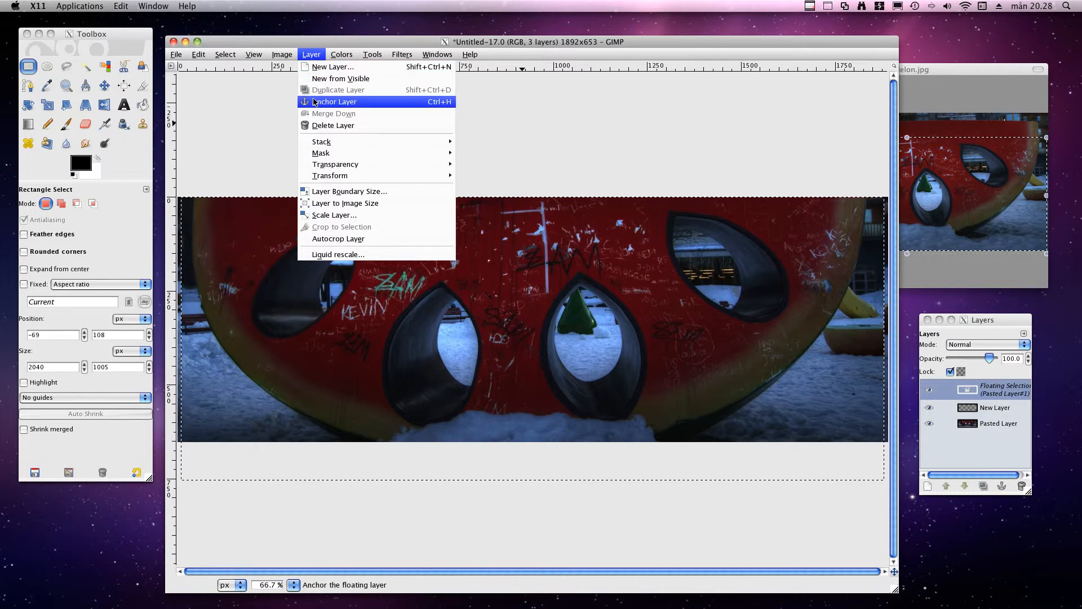
pyautogui.click(334, 101)
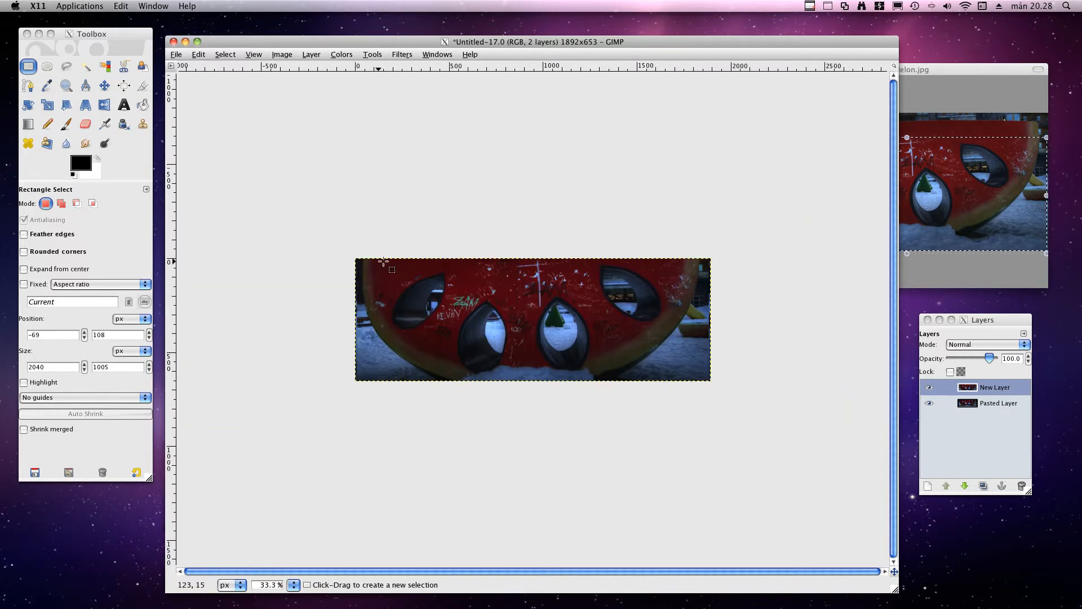
pyautogui.moveTo(391, 361)
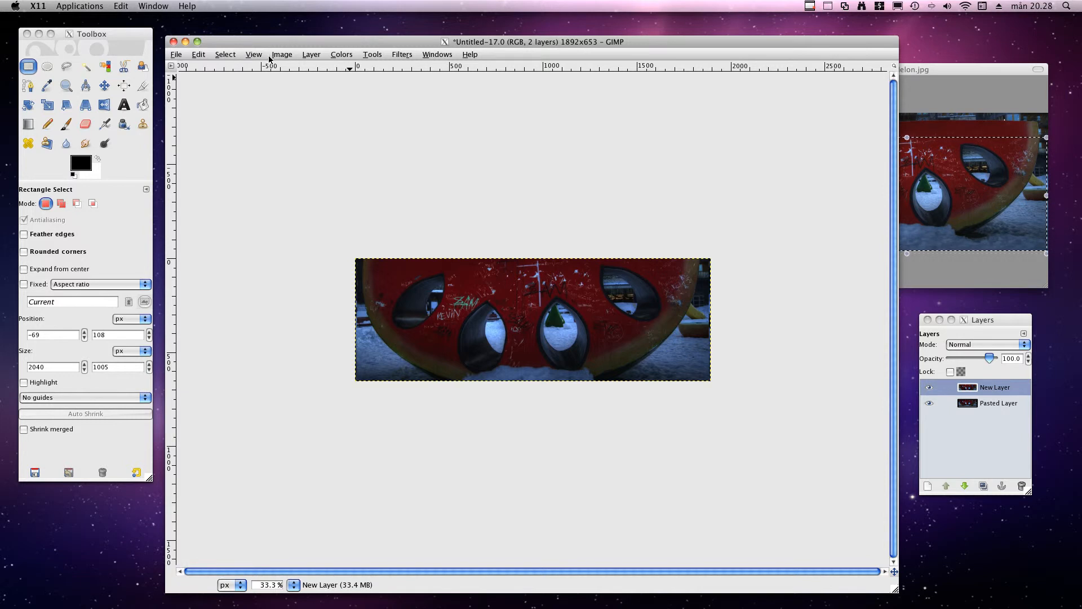
# - Resize the canvas height to 1805 pixels, keeping width 1892
pyautogui.click(281, 54)
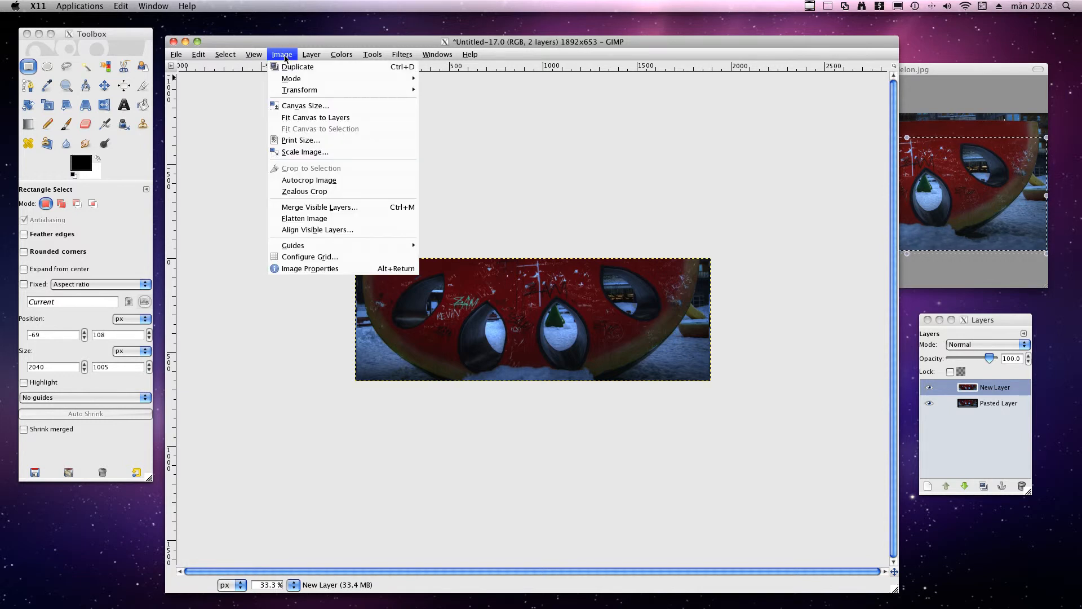
pyautogui.moveTo(305, 106)
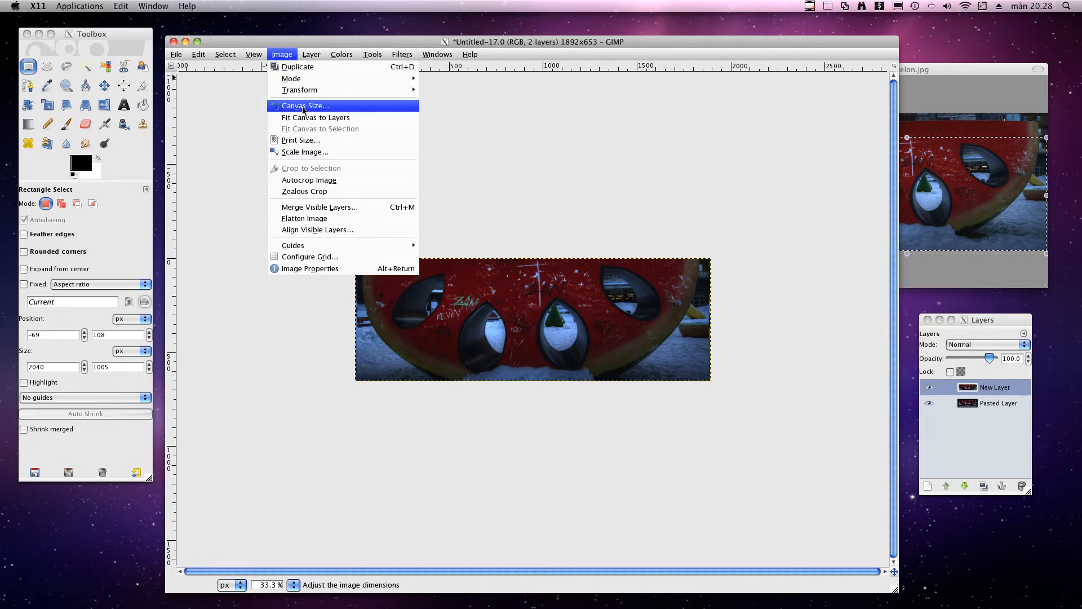
pyautogui.click(305, 106)
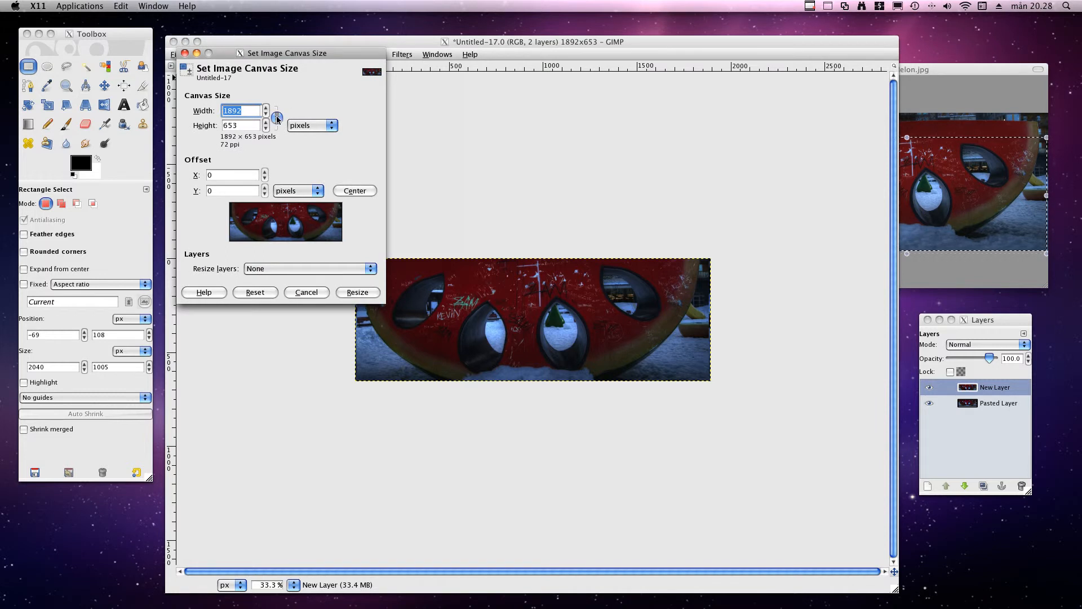
pyautogui.click(264, 123)
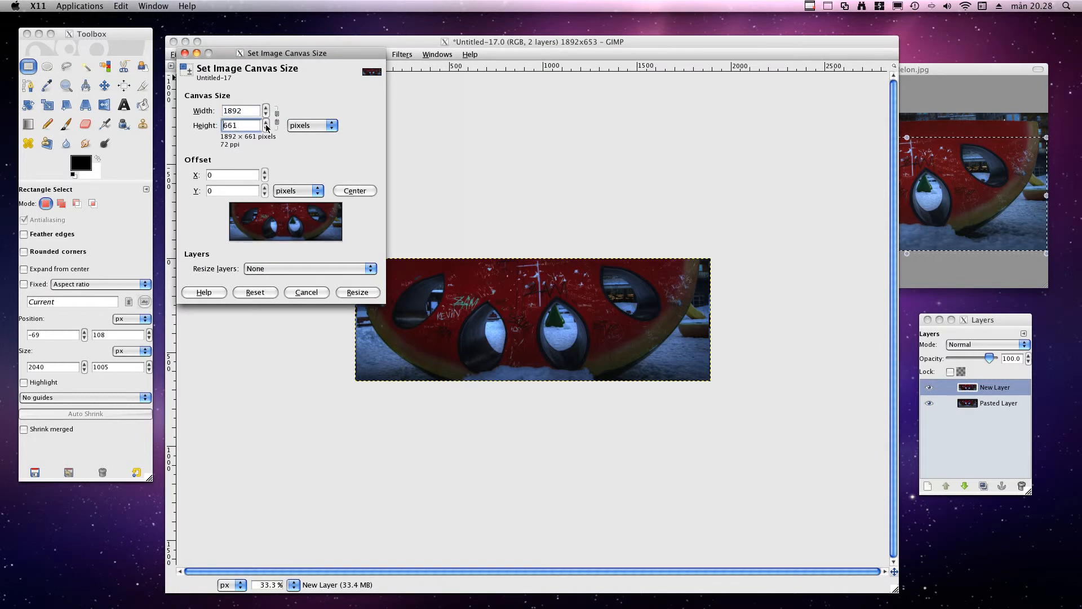
pyautogui.click(265, 122)
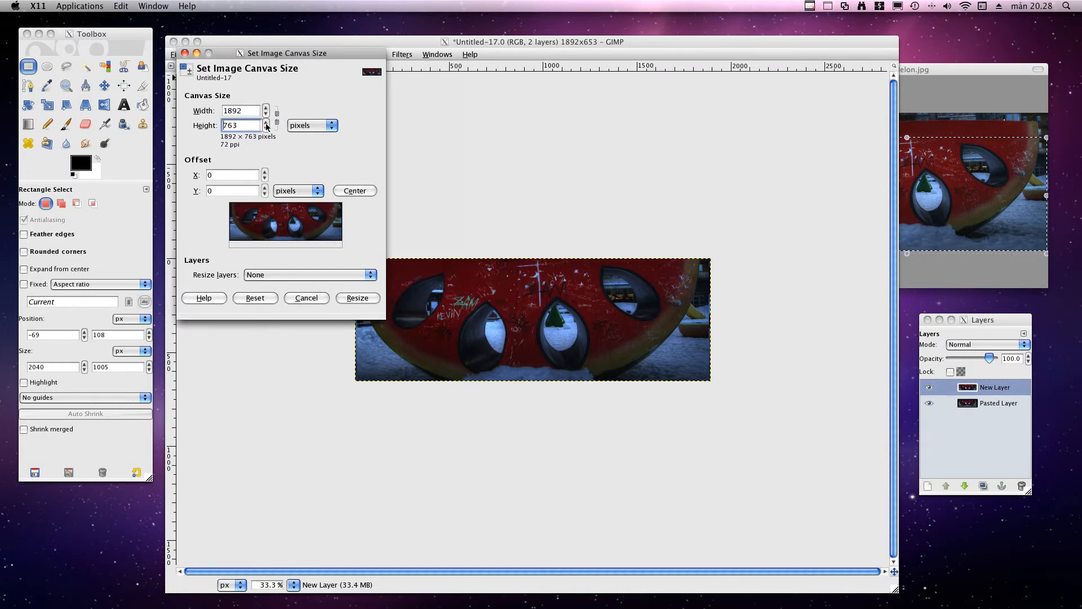
pyautogui.click(265, 122)
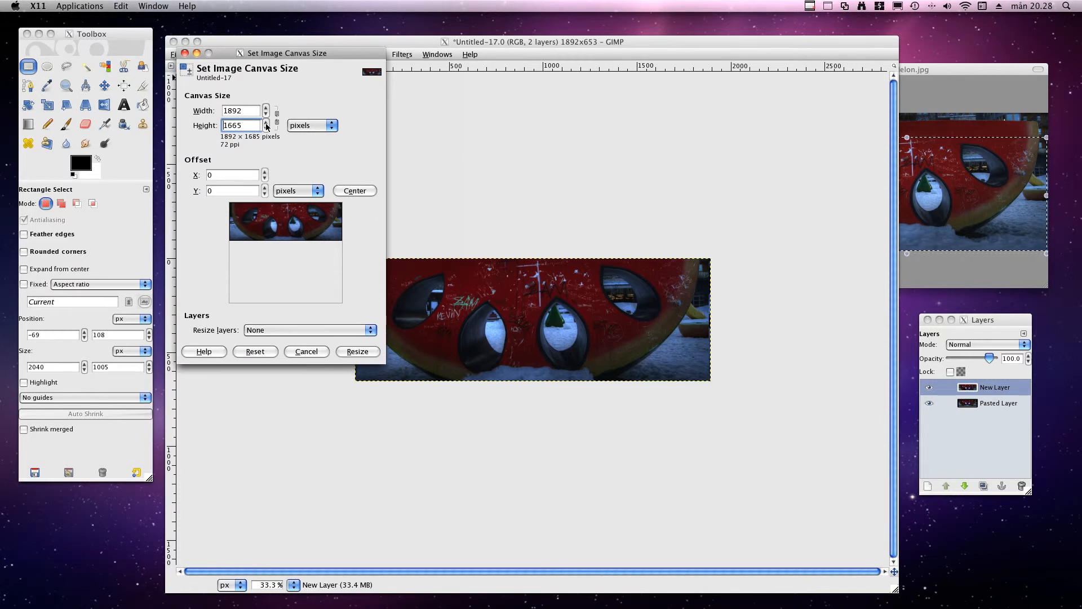
pyautogui.click(265, 122)
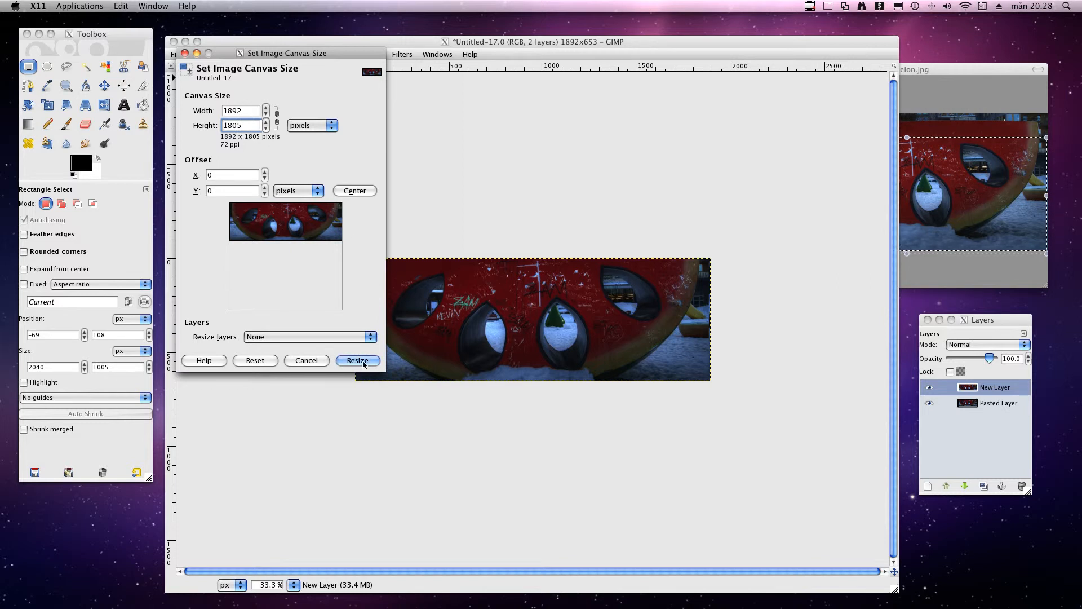
pyautogui.click(357, 359)
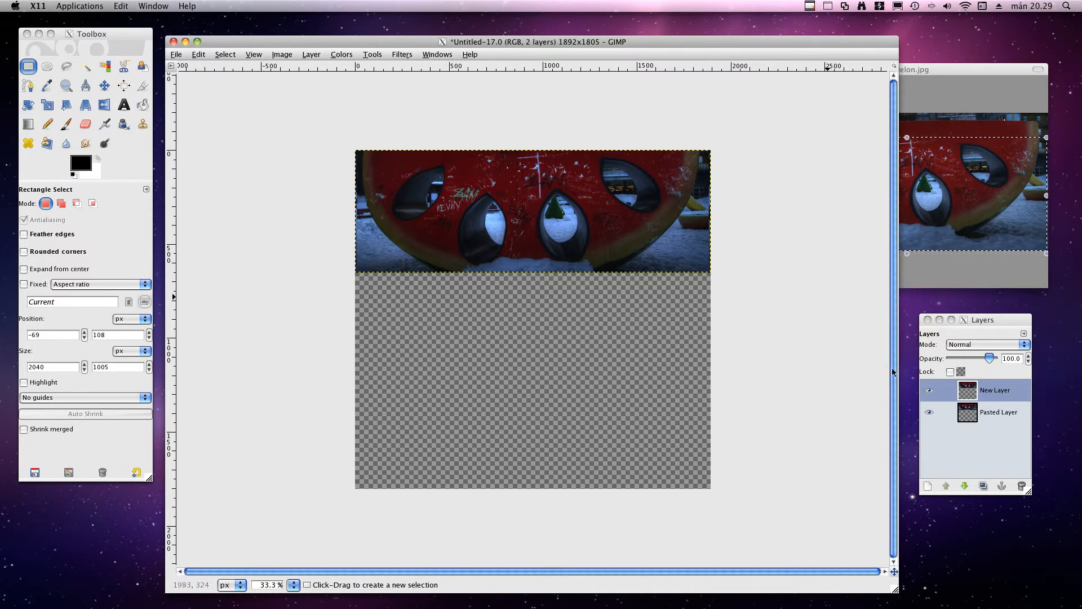
# - Make Pasted Layer the active layer in the Layers dialog
pyautogui.click(996, 390)
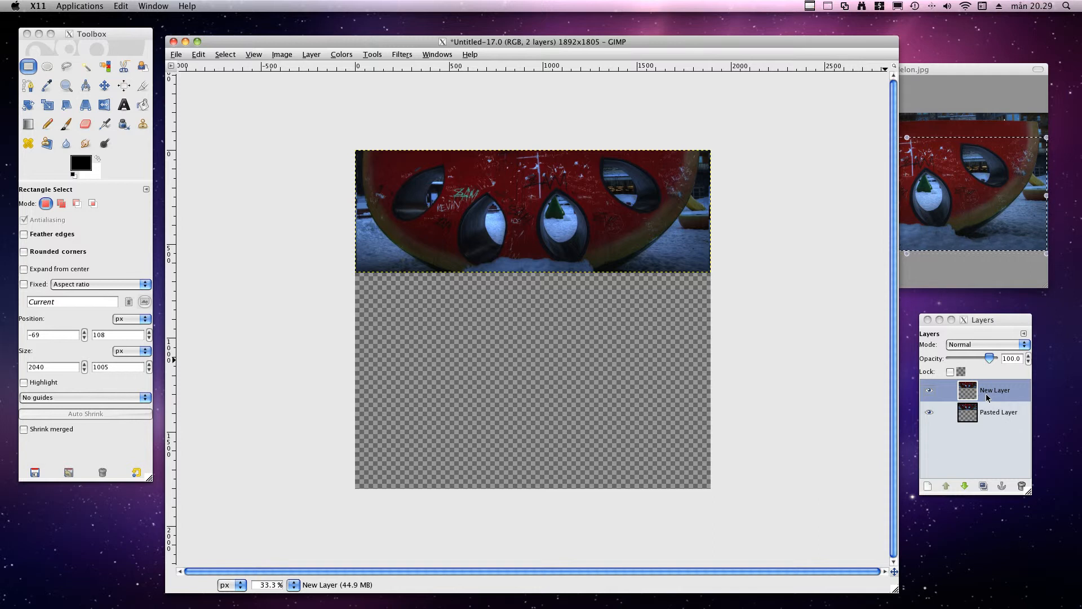
pyautogui.moveTo(986, 399)
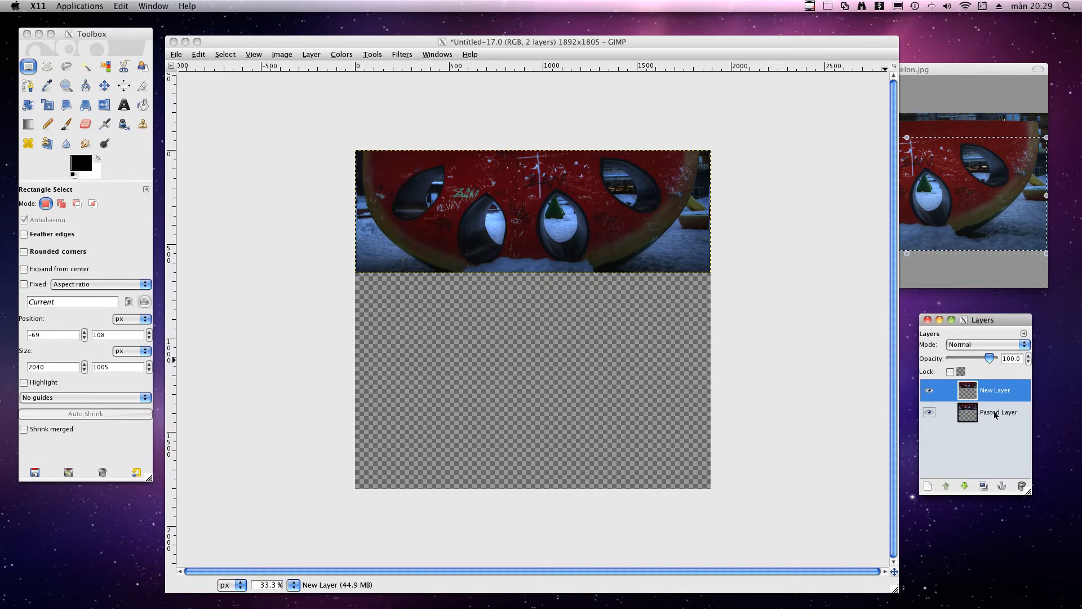
pyautogui.click(998, 412)
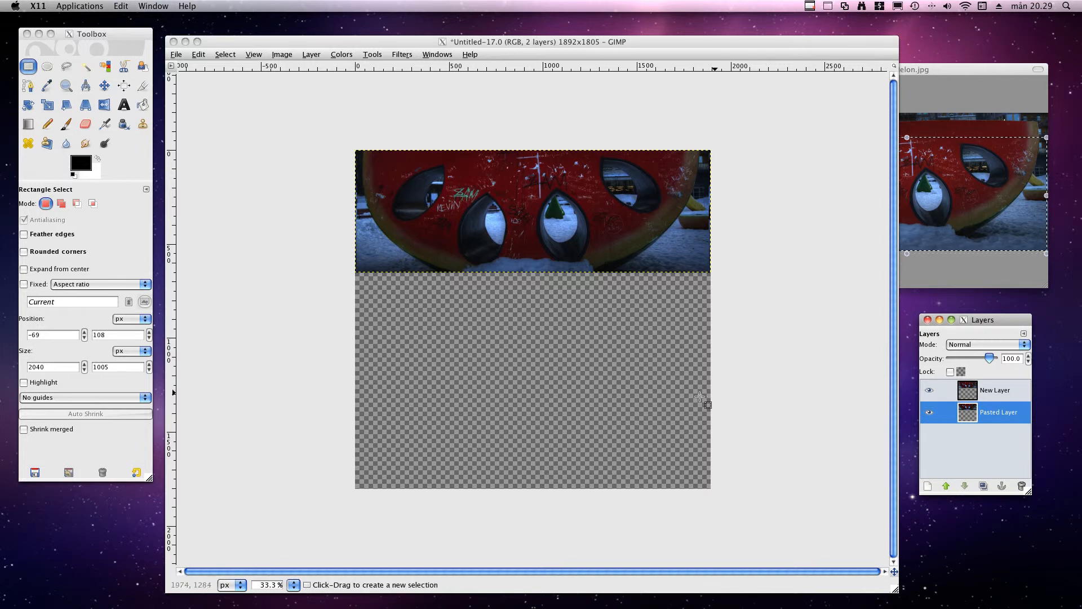
pyautogui.click(123, 104)
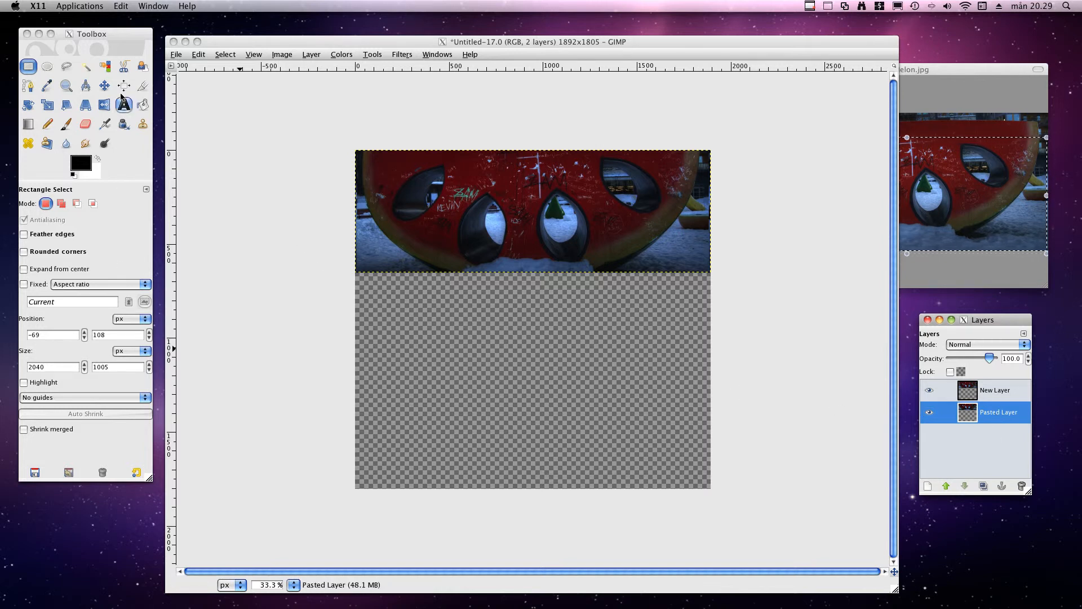
pyautogui.moveTo(104, 85)
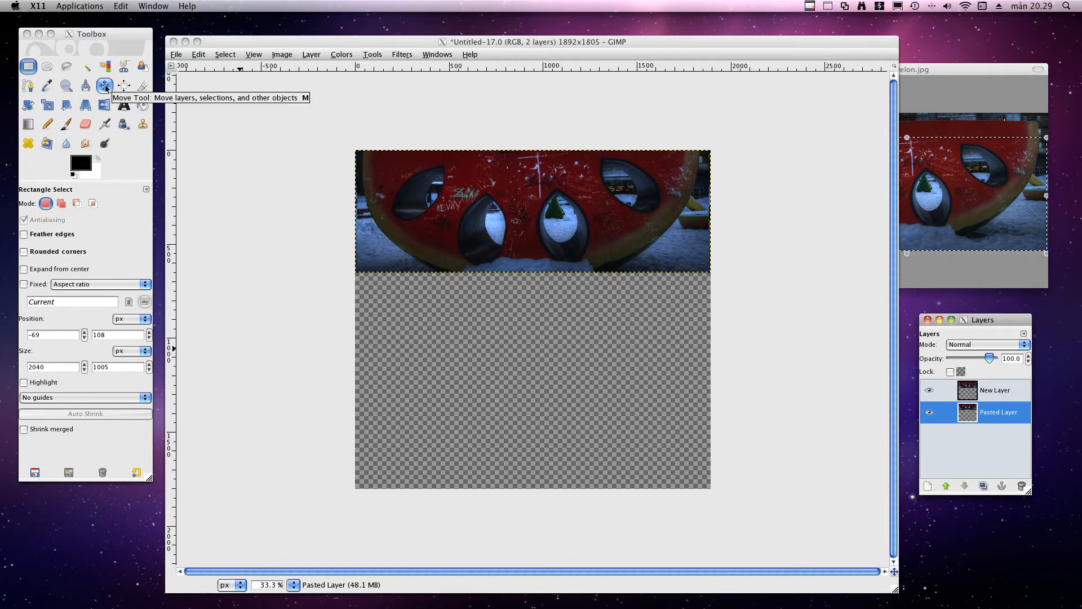
# - Set the Move tool to move the active layer and drag Pasted Layer below the top half
pyautogui.click(105, 85)
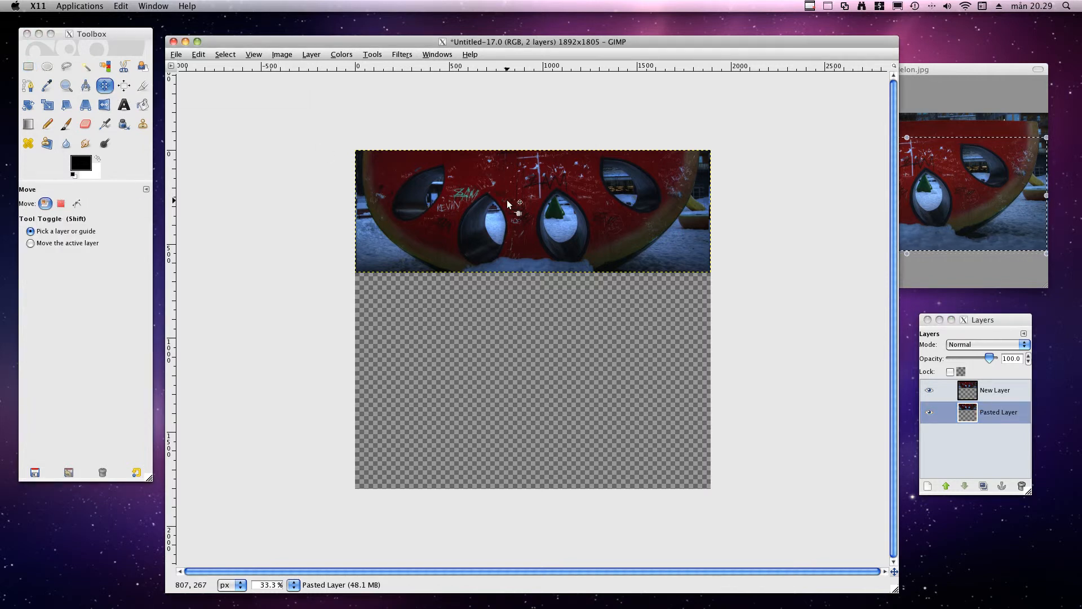
pyautogui.click(31, 243)
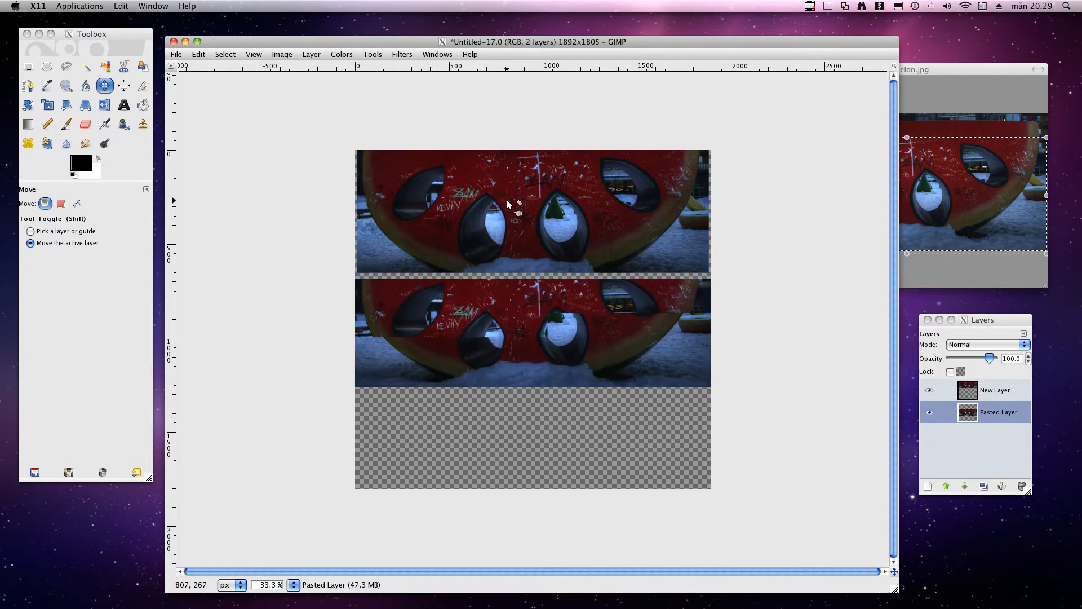
pyautogui.click(31, 230)
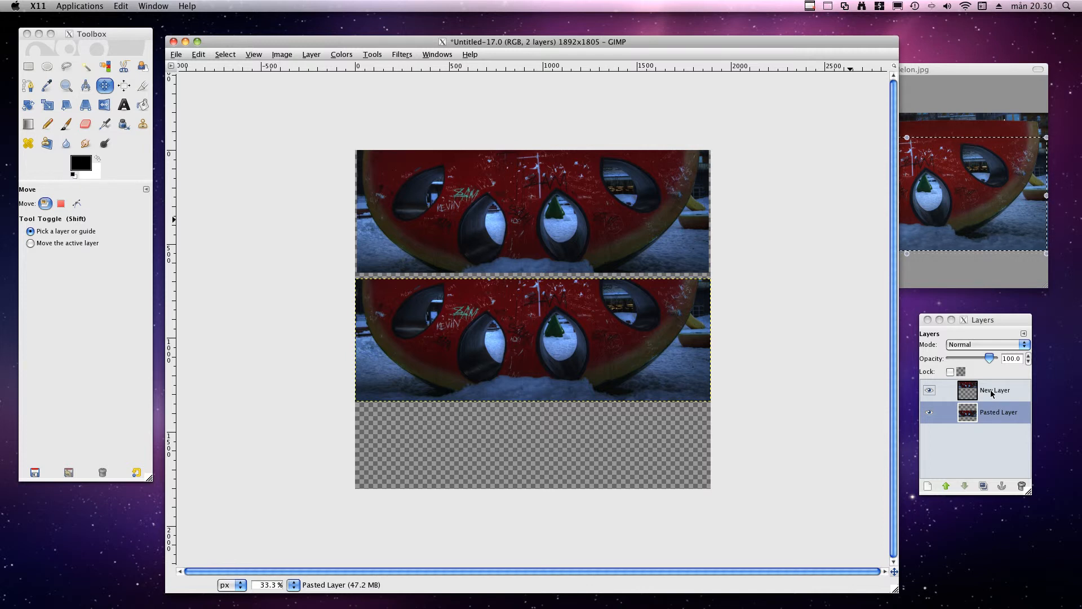
# - Flip New Layer vertically so its melon half mirrors the lower copy across the seam
pyautogui.click(995, 390)
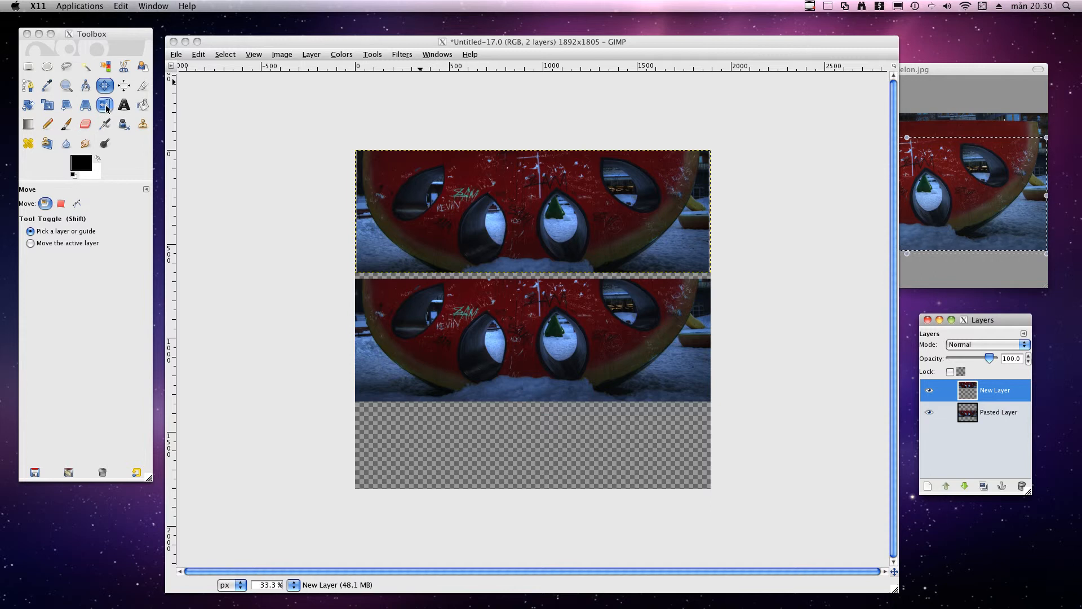
pyautogui.click(104, 104)
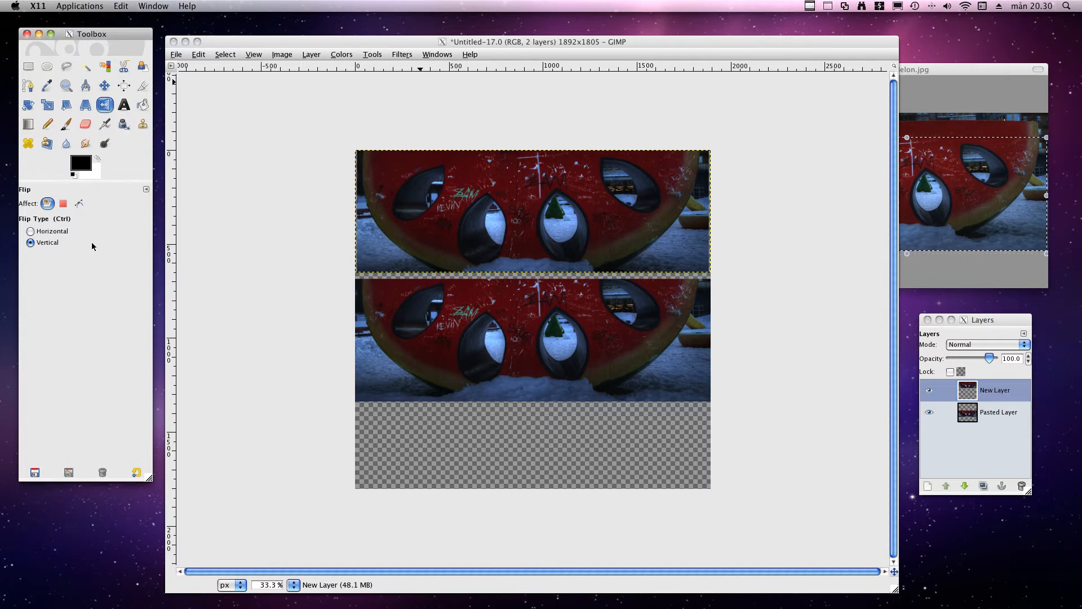
pyautogui.click(31, 231)
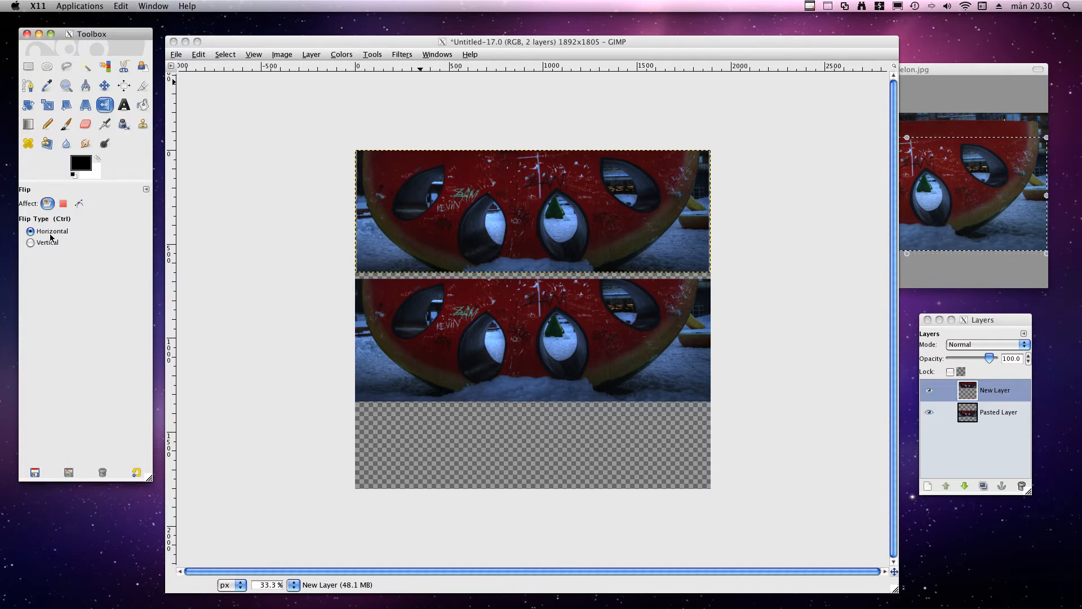
pyautogui.click(31, 242)
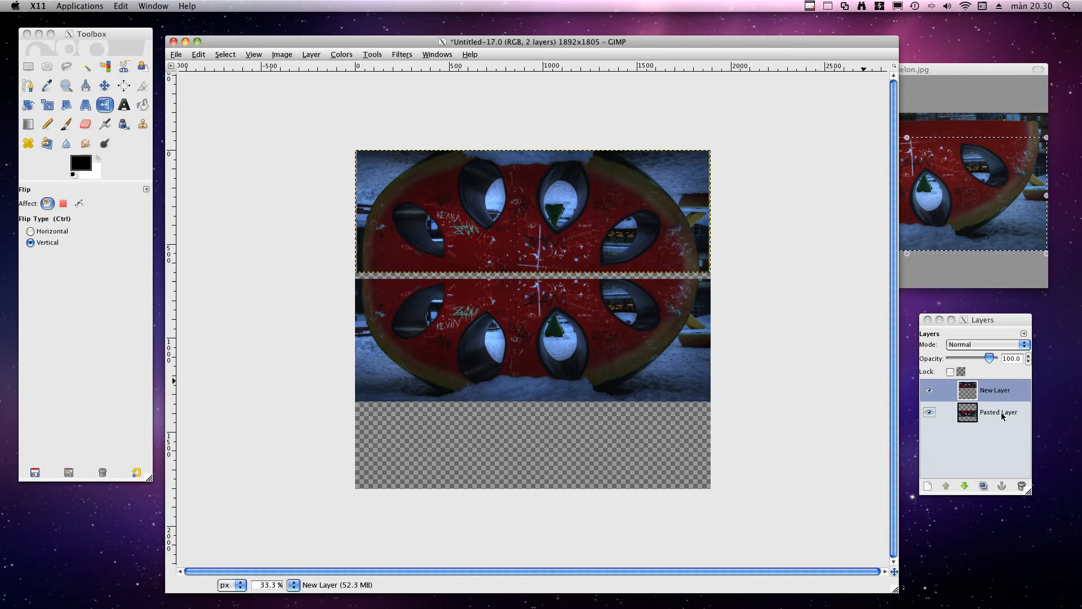
# - Make Pasted Layer active and pick the Move tool to close the seam between halves
pyautogui.click(994, 390)
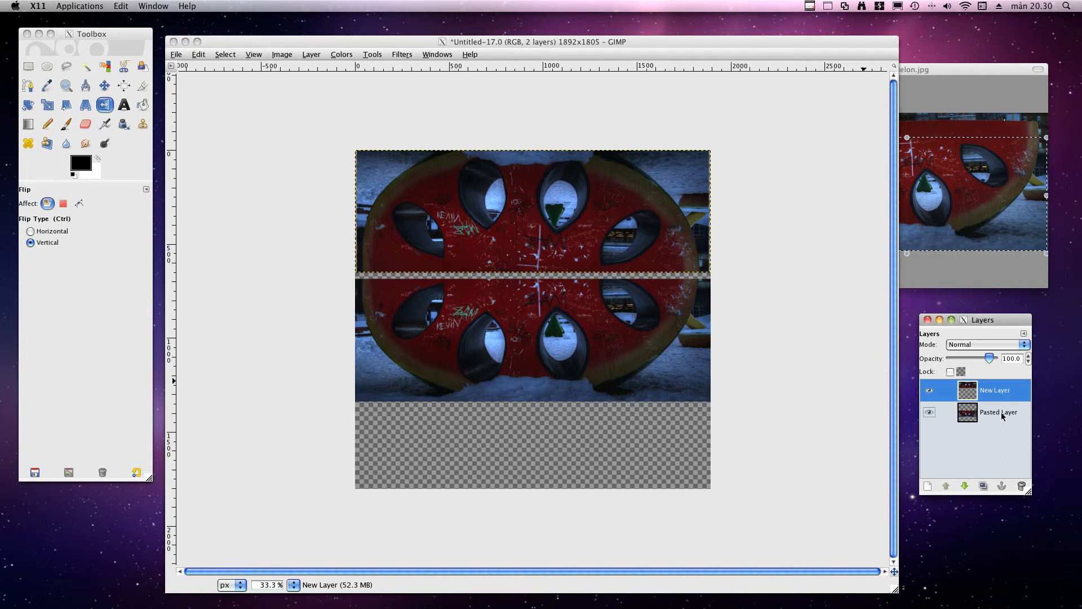
pyautogui.click(998, 412)
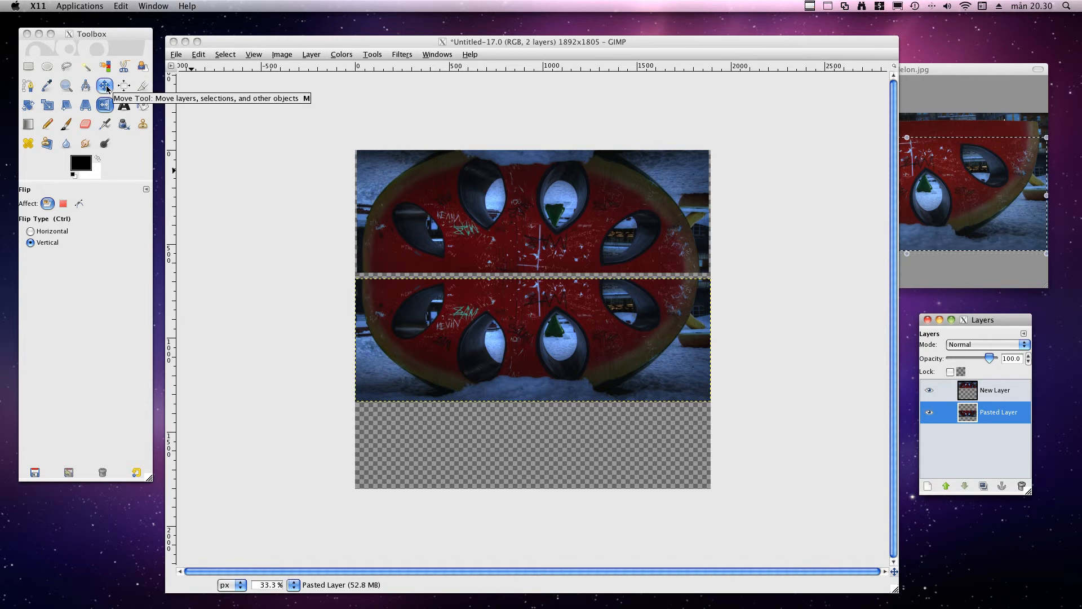
pyautogui.click(105, 85)
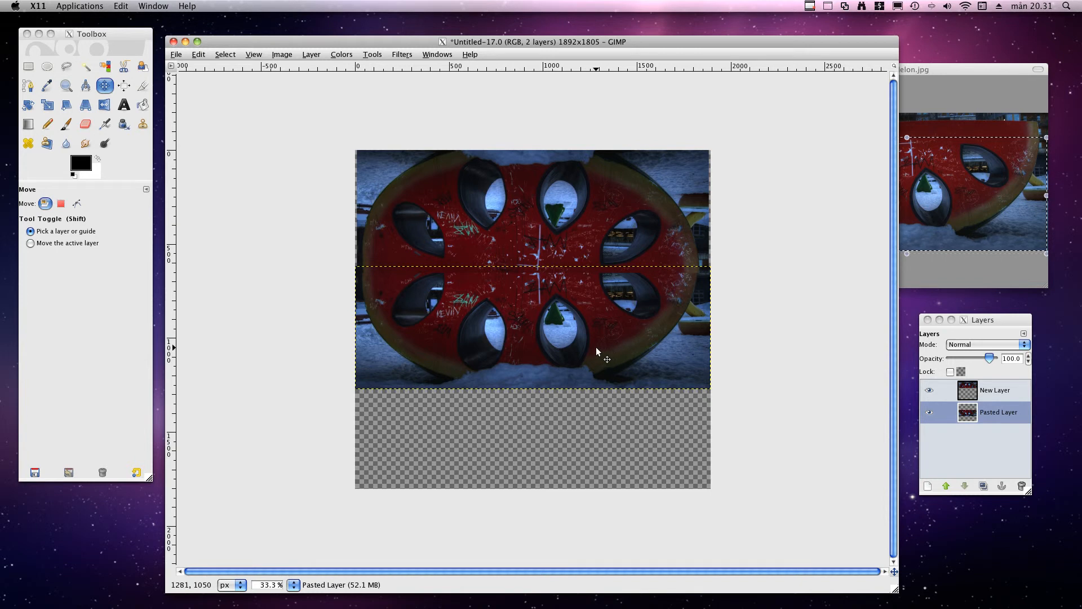
pyautogui.moveTo(467, 306)
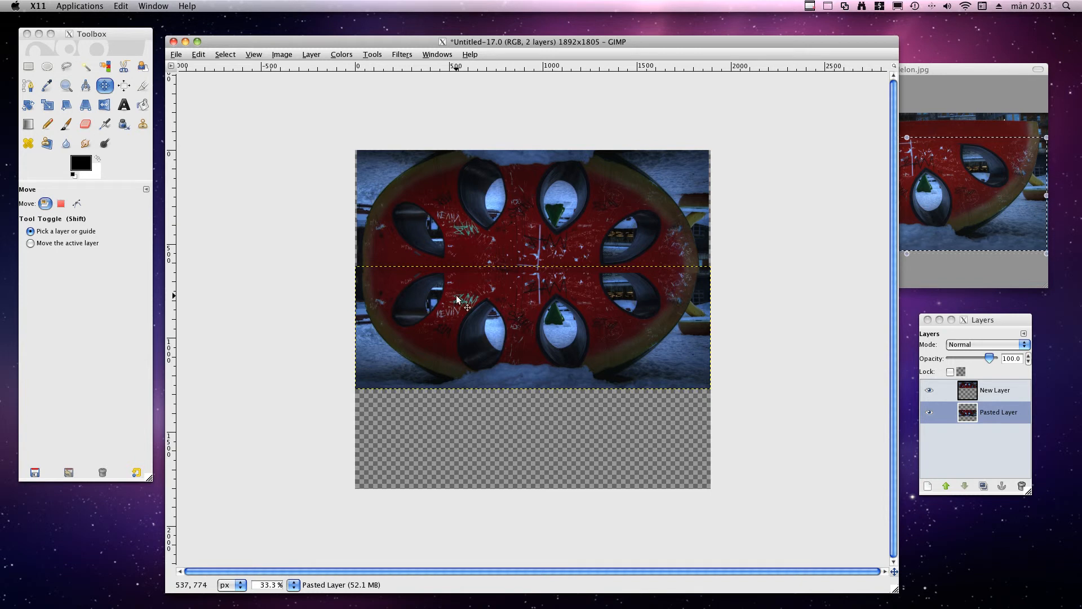
pyautogui.moveTo(469, 386)
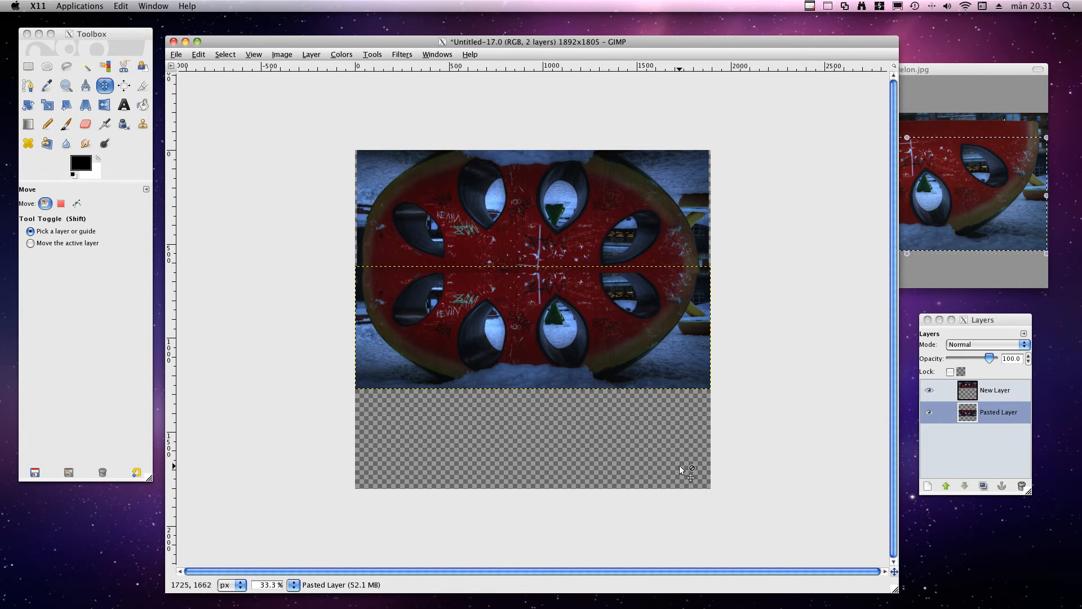
pyautogui.moveTo(376, 417)
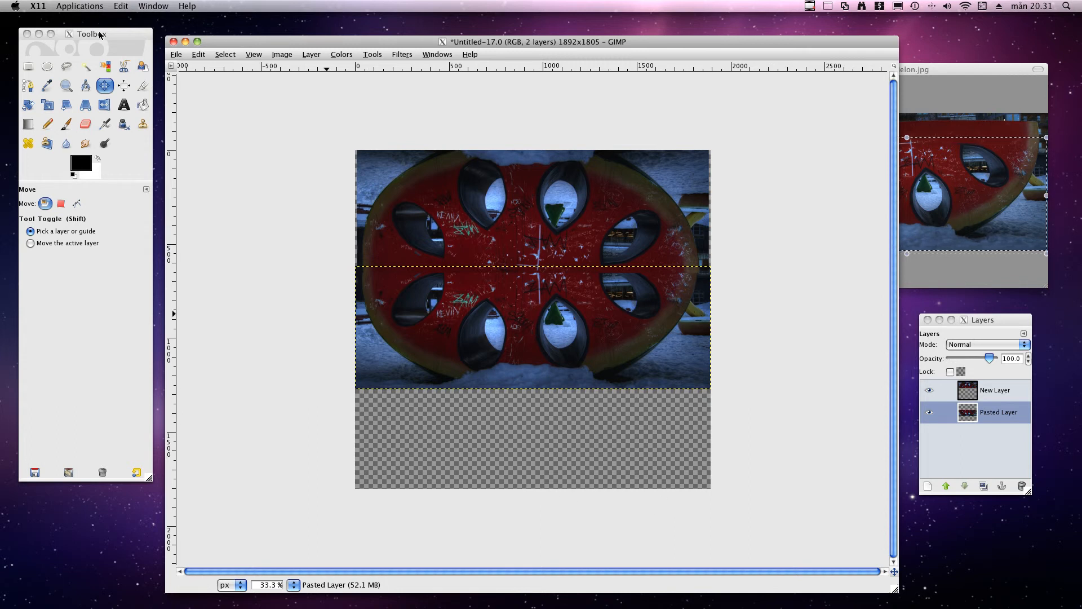
# - Select a rectangle around the whole melon and crop the canvas to 1824×1200
pyautogui.click(28, 67)
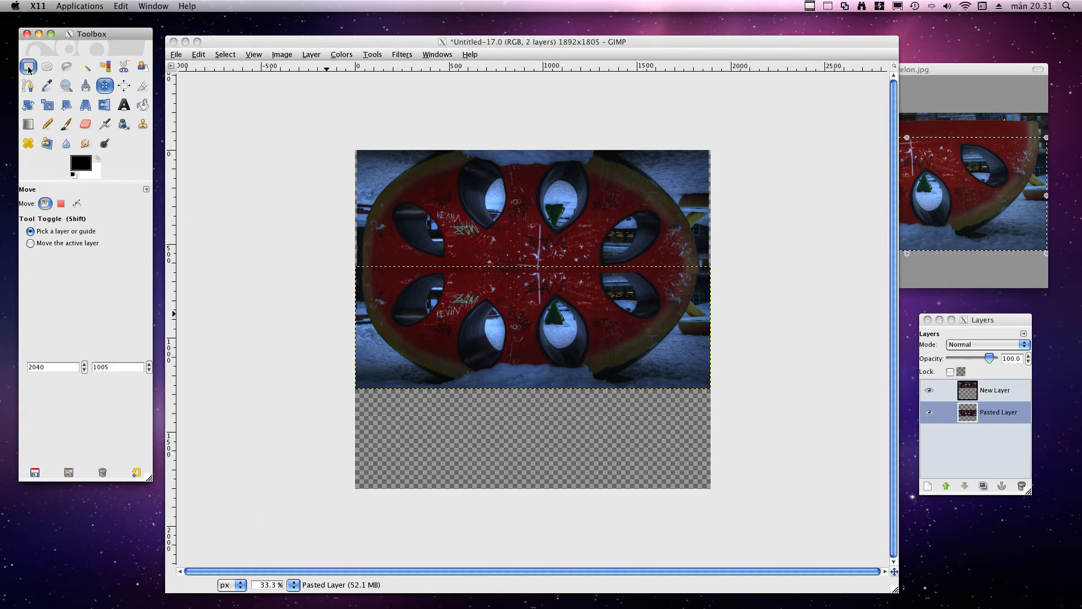
pyautogui.click(28, 66)
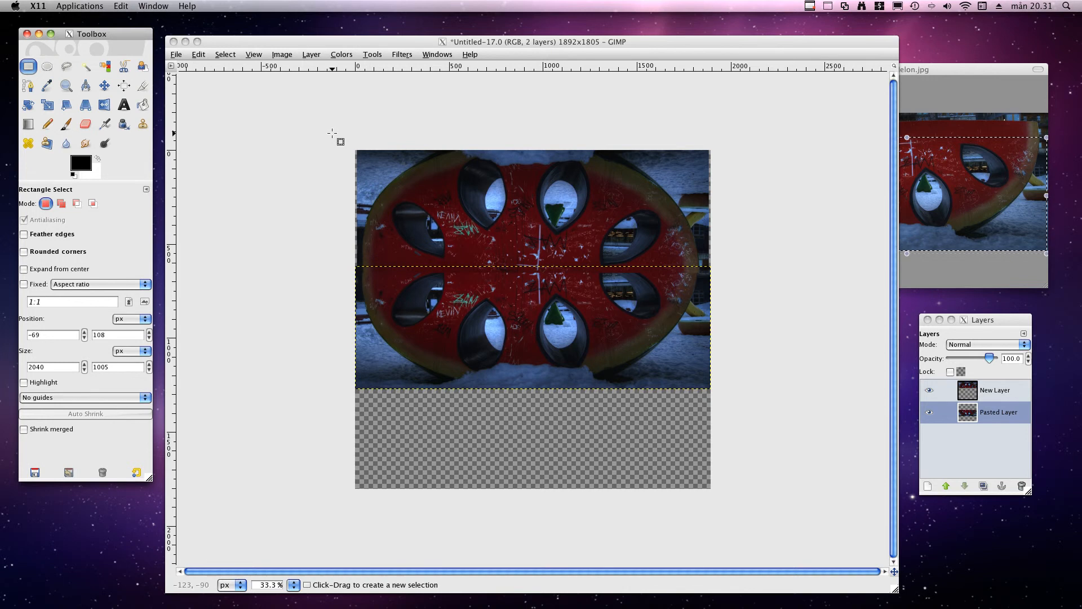
pyautogui.moveTo(371, 159)
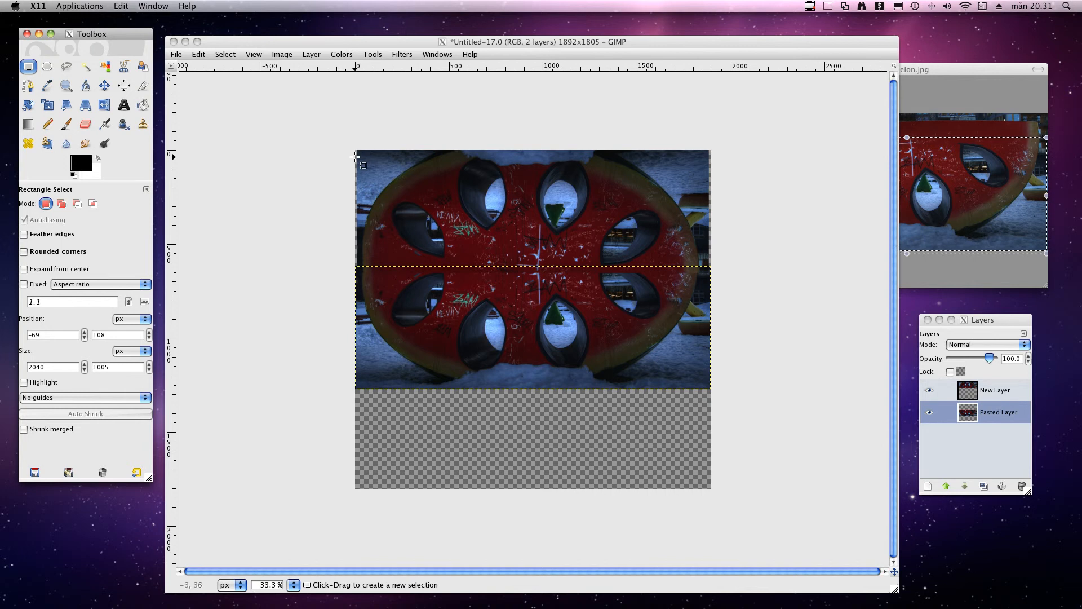
pyautogui.moveTo(361, 158)
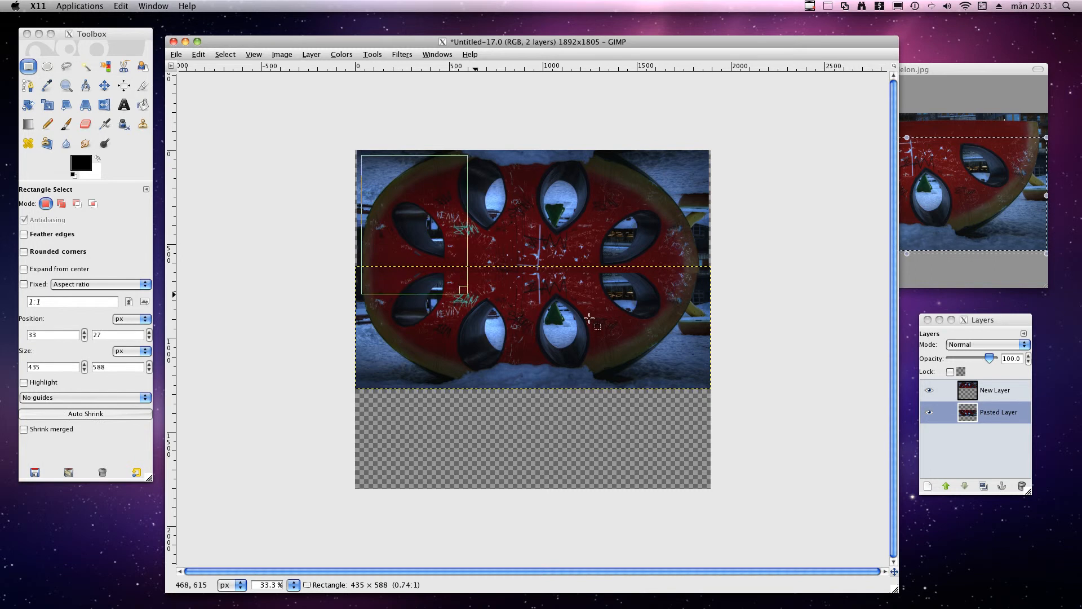
pyautogui.moveTo(466, 293); pyautogui.dragTo(697, 352)
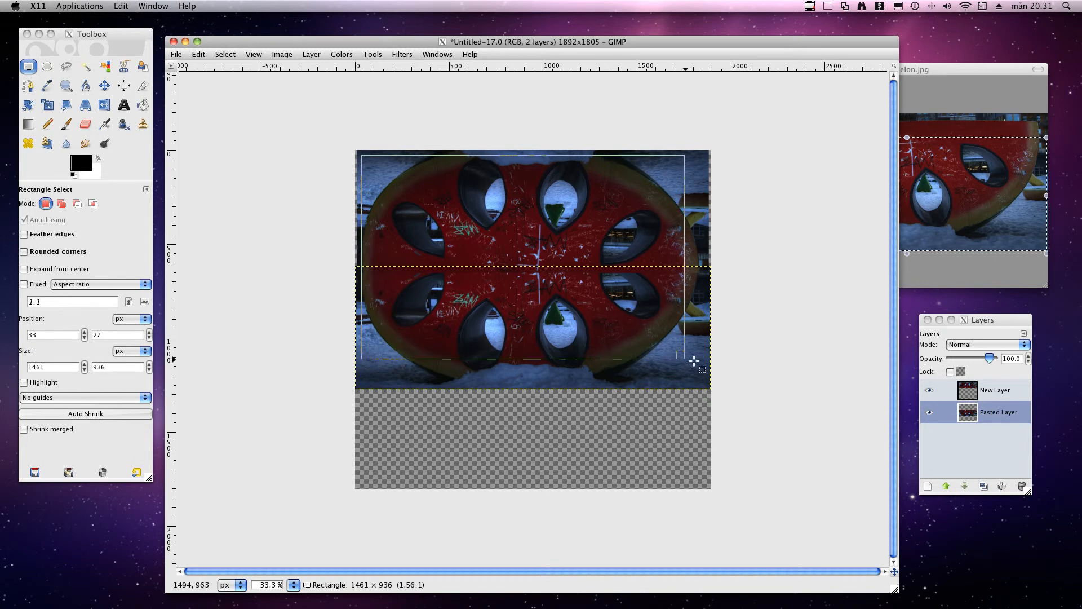
pyautogui.moveTo(679, 356); pyautogui.dragTo(702, 363)
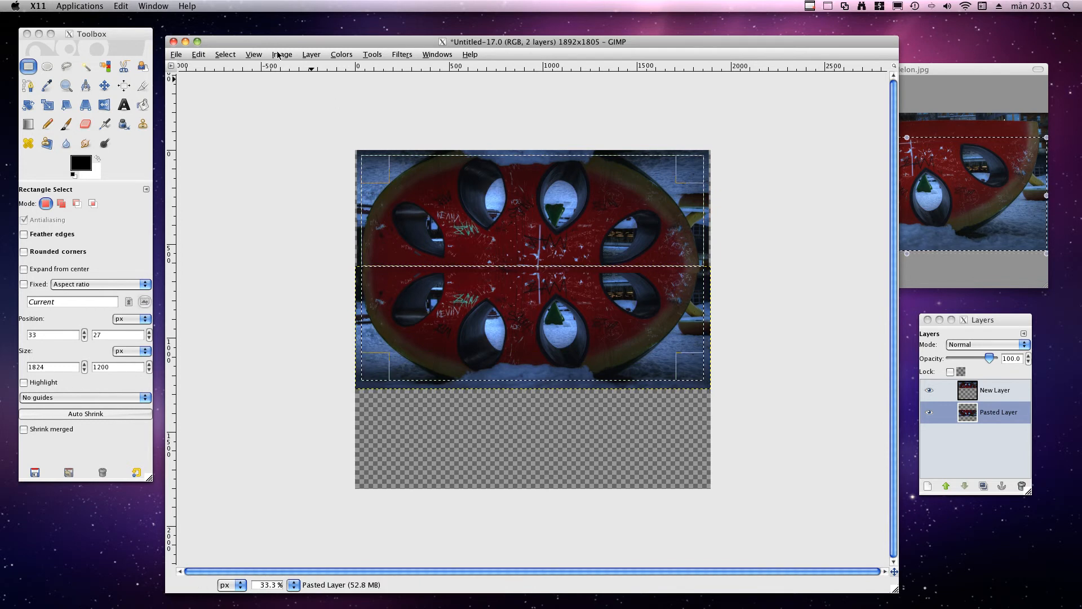
pyautogui.click(282, 54)
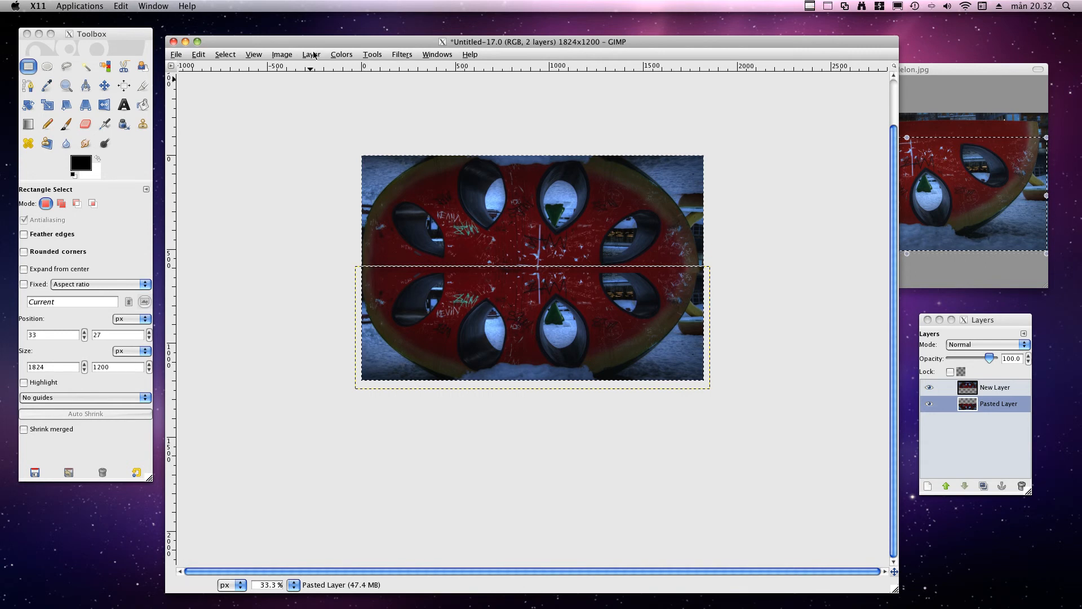
# - Resize the layer to match the 1824×1200 canvas with Layer to Image Size
pyautogui.click(311, 54)
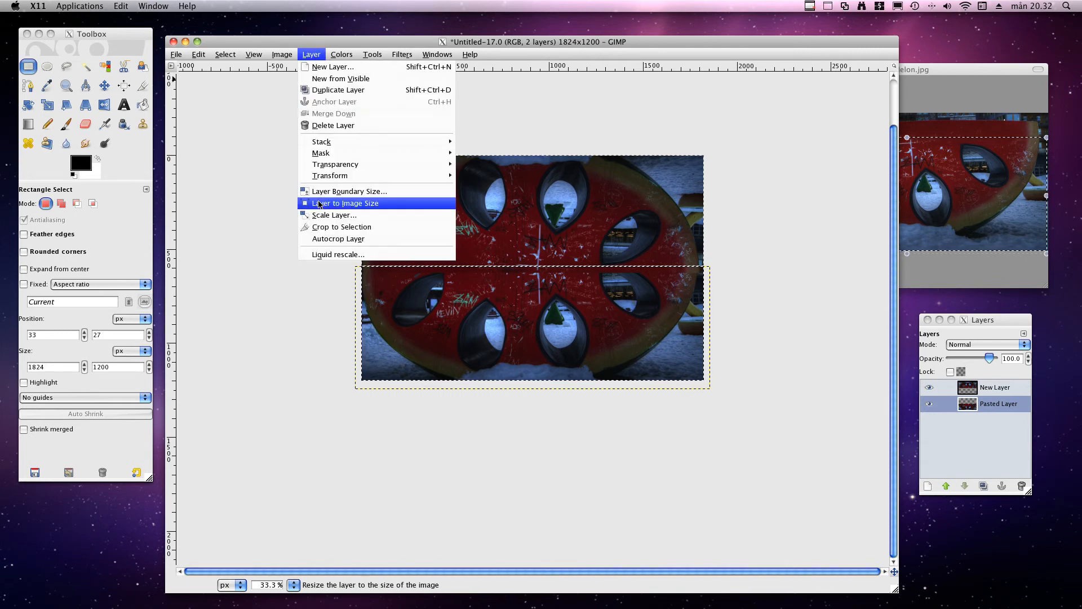
pyautogui.click(347, 203)
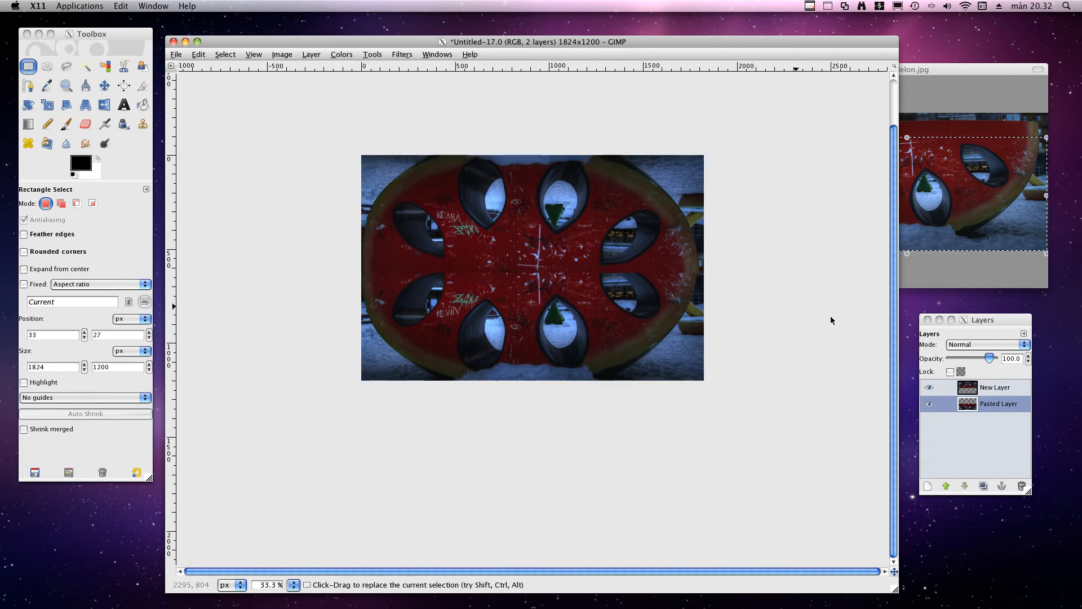
pyautogui.click(998, 403)
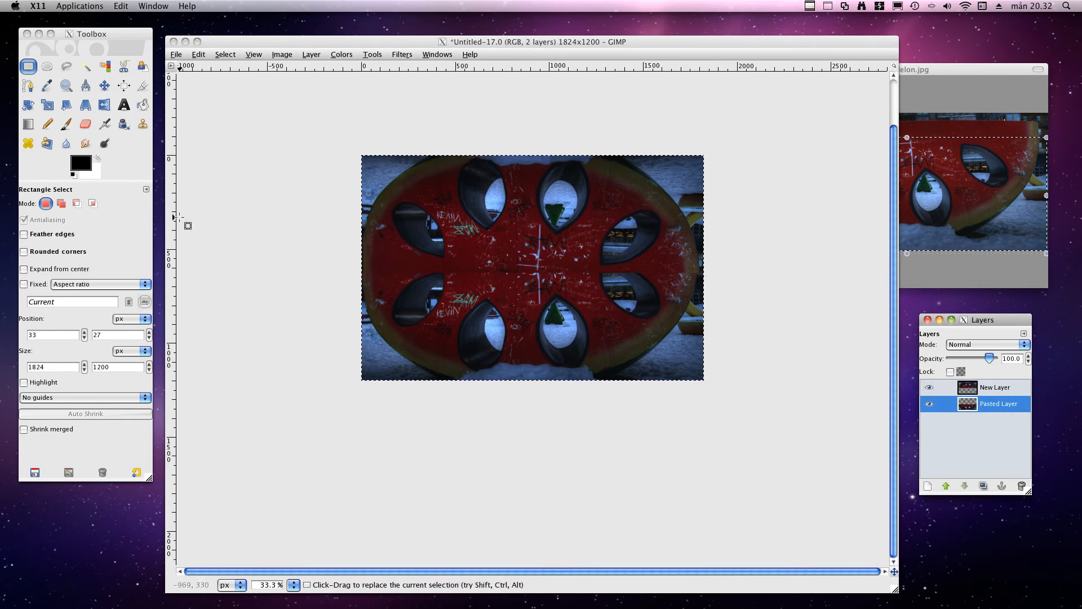
# - Merge New Layer down into Pasted Layer, leaving a single melon layer
pyautogui.click(996, 386)
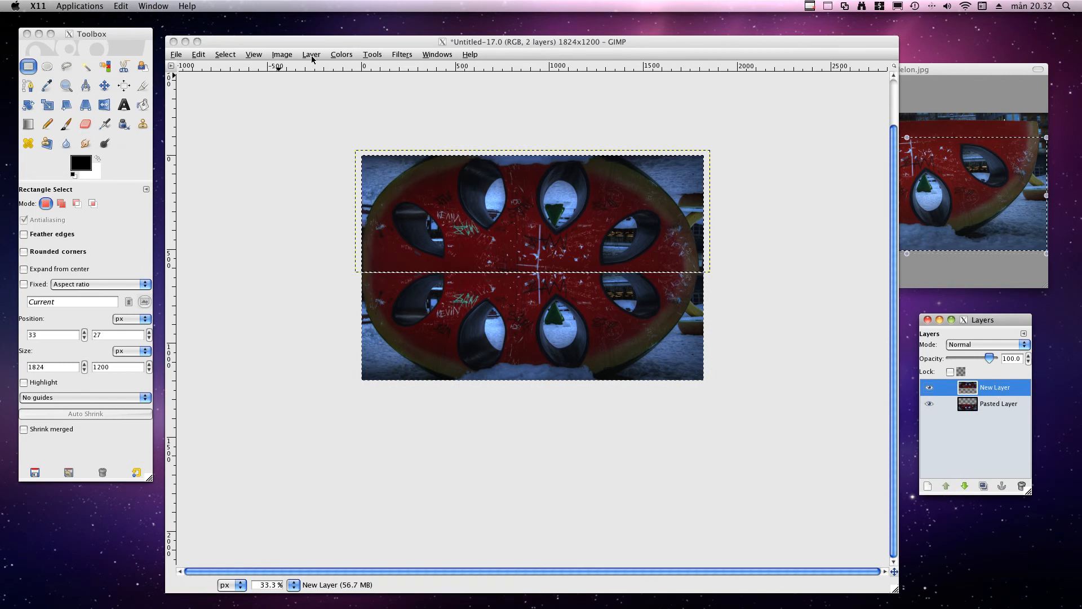
pyautogui.click(311, 54)
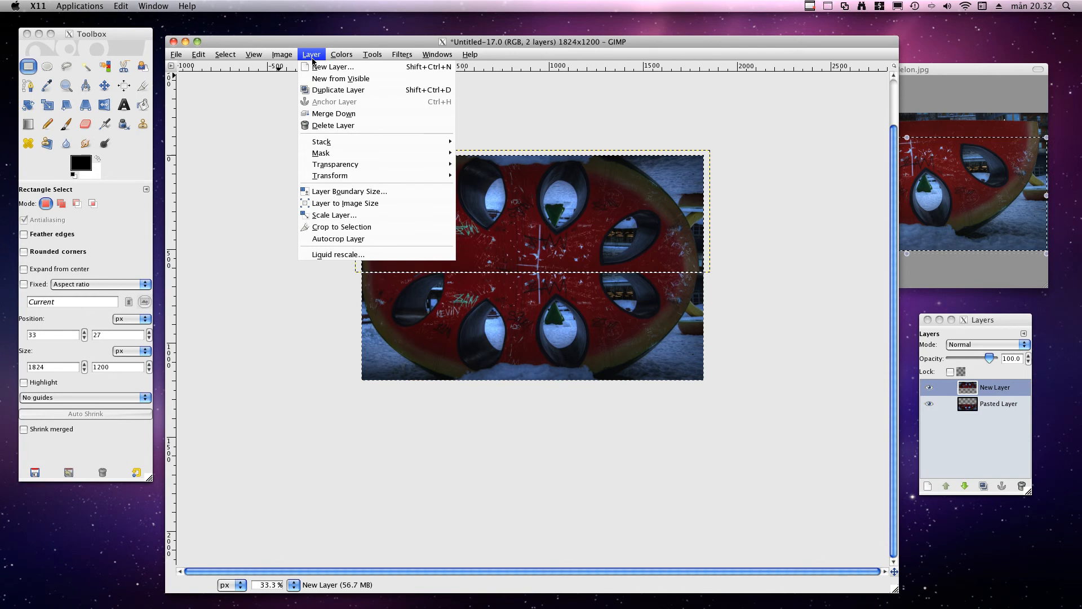
pyautogui.moveTo(333, 114)
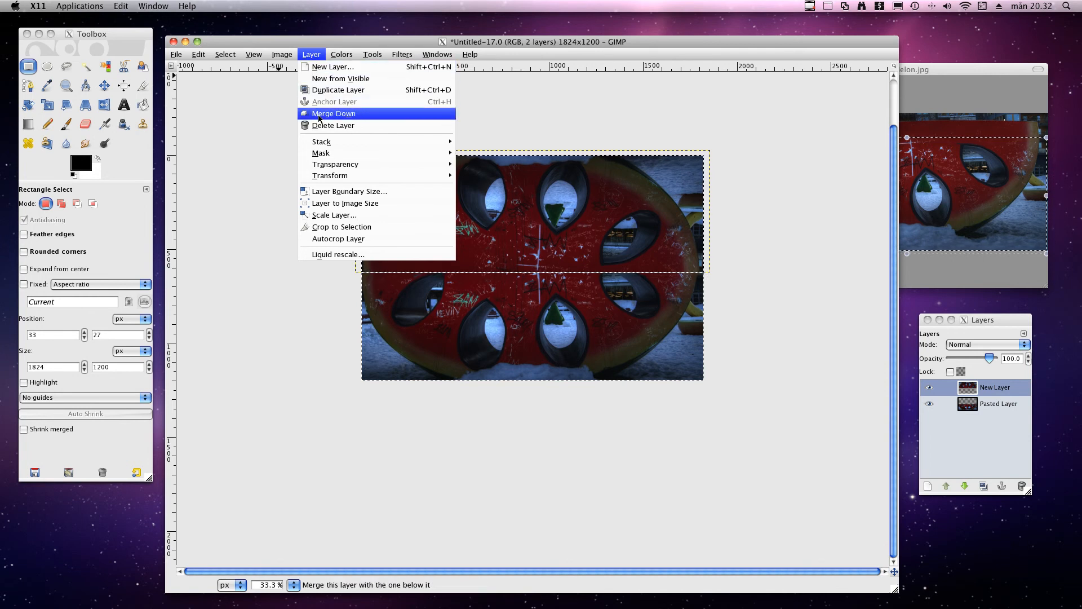
pyautogui.click(333, 113)
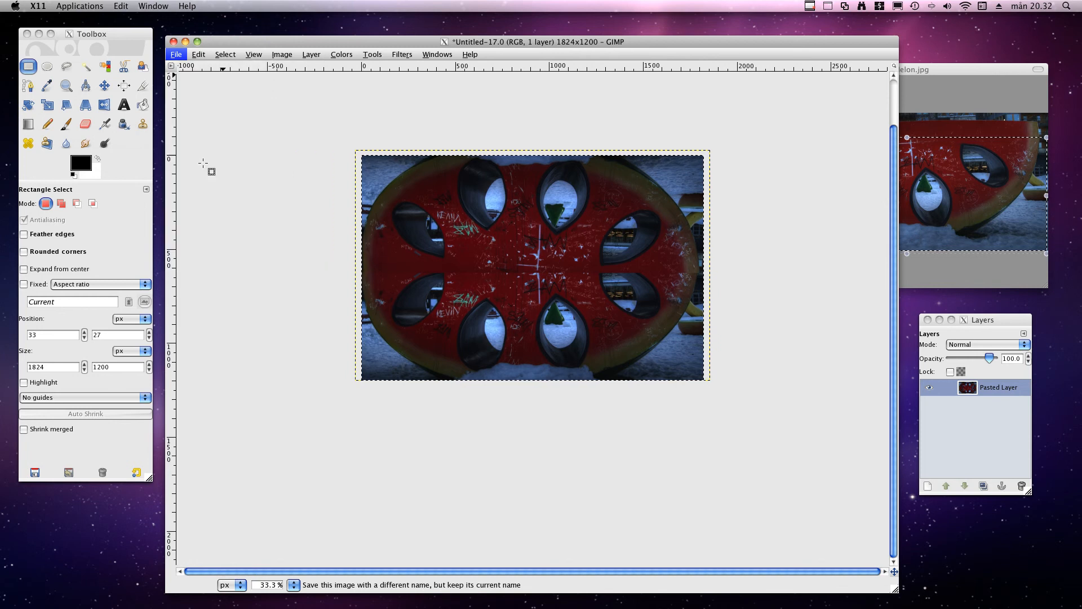
# - Export a flattened copy named Bigger melon.jpg to Documents at JPEG quality 100
pyautogui.click(176, 54)
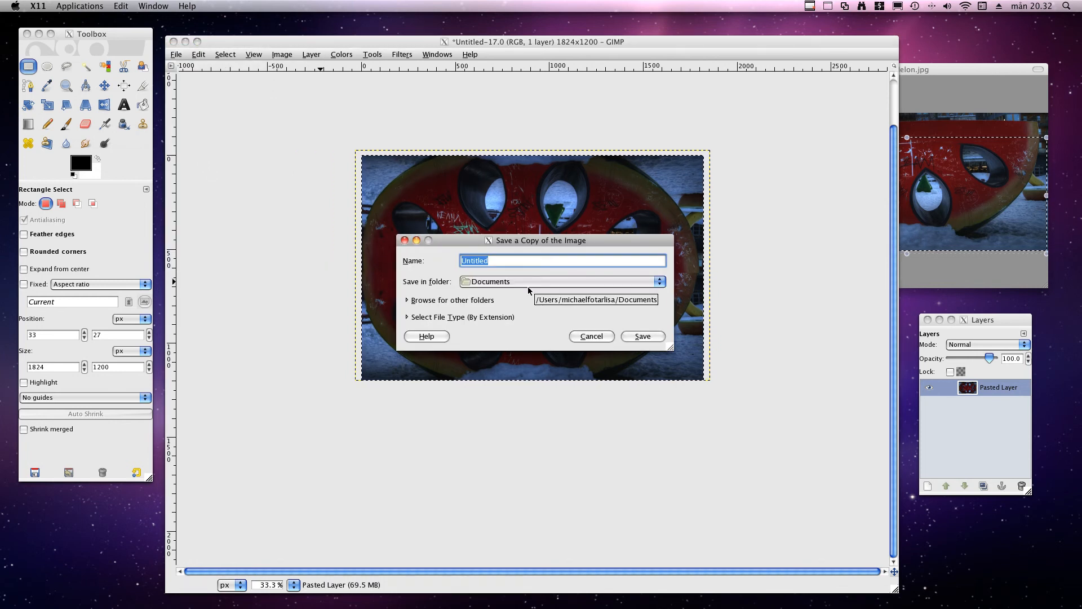
pyautogui.write('Bigger melon')
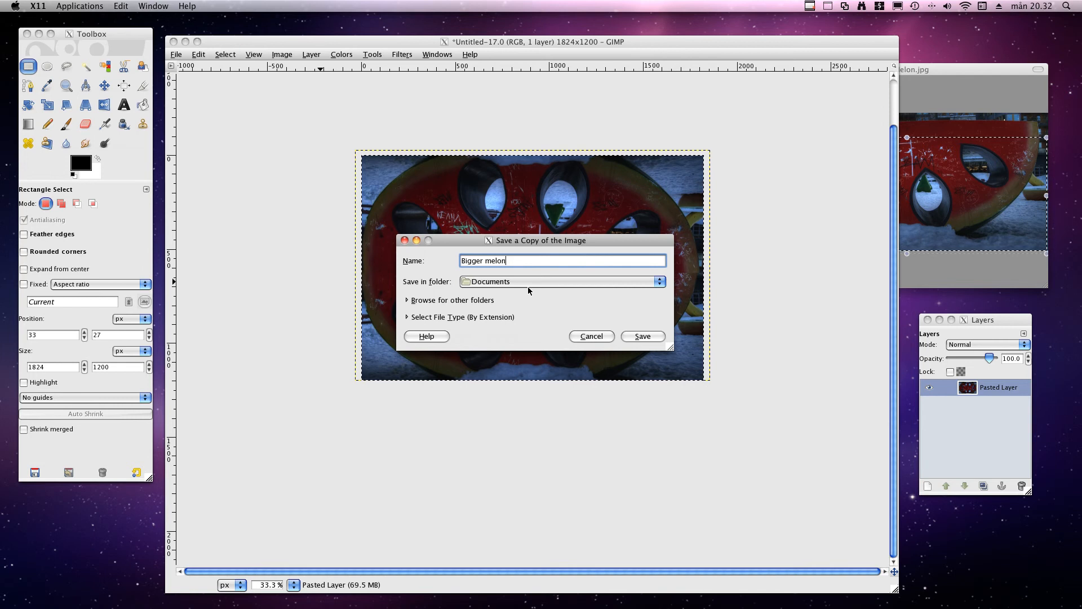
pyautogui.write('.')
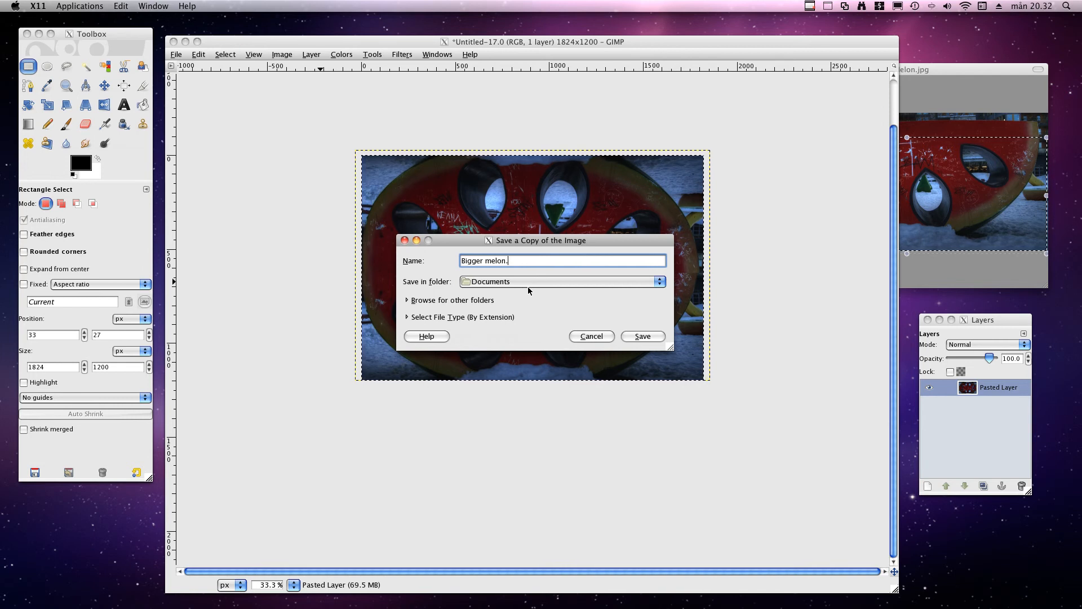
pyautogui.write('jpg')
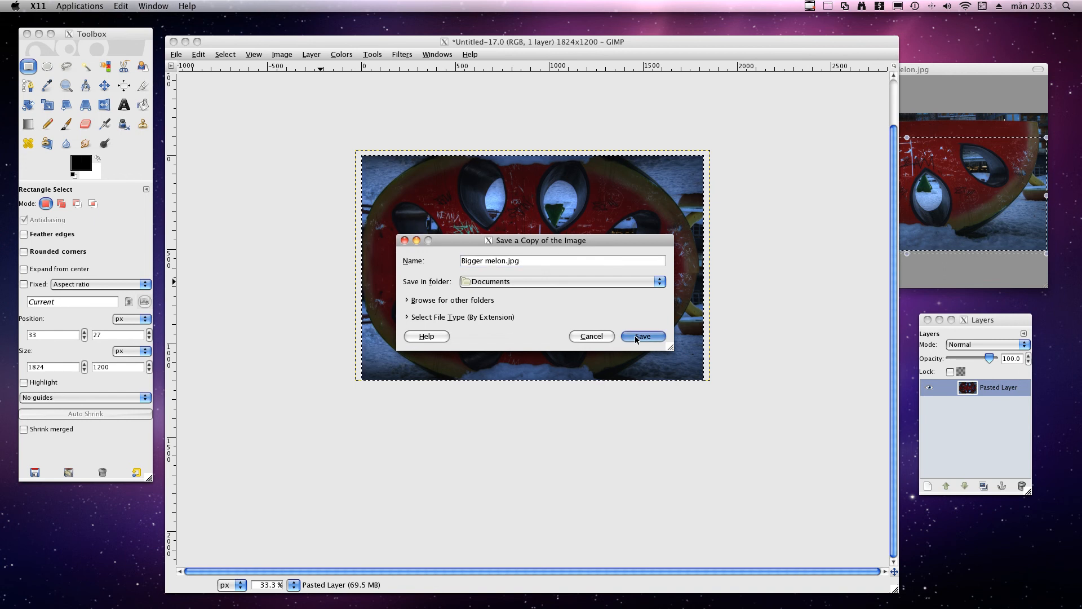
pyautogui.click(642, 336)
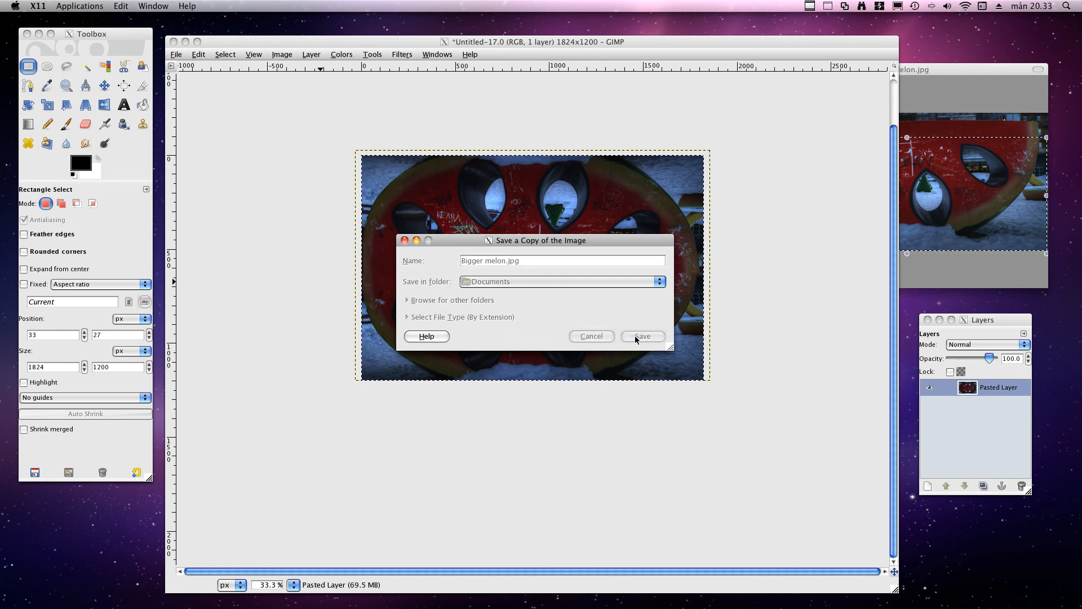
pyautogui.click(641, 336)
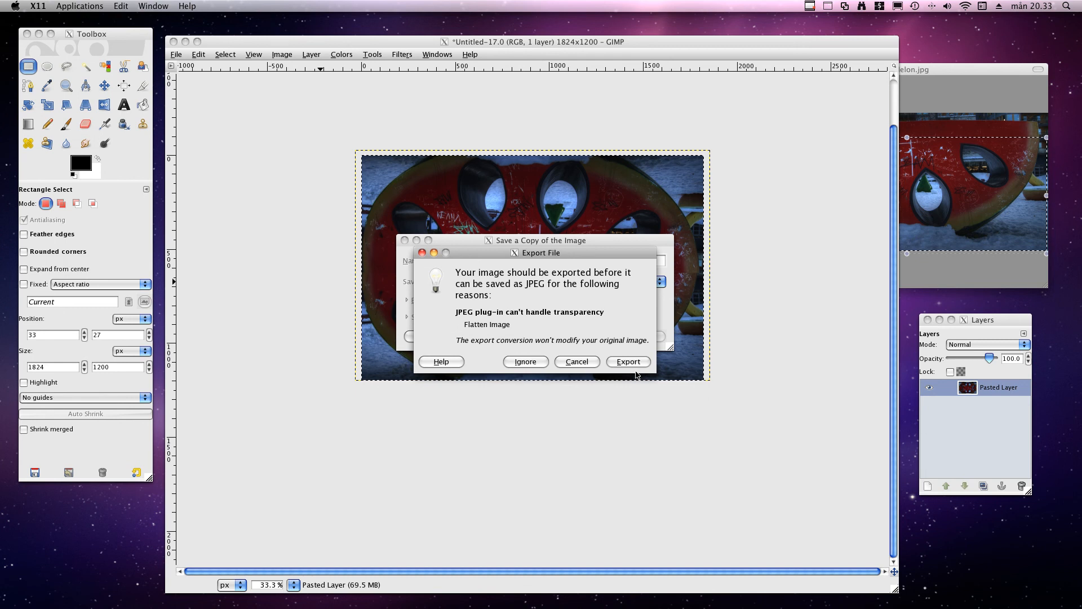
pyautogui.click(627, 361)
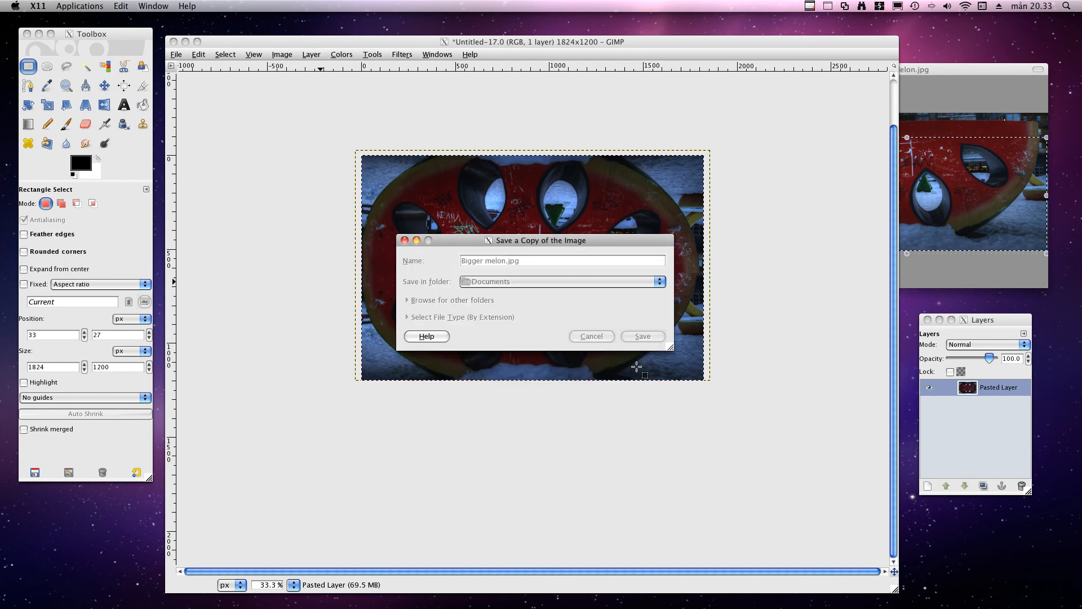
pyautogui.click(641, 336)
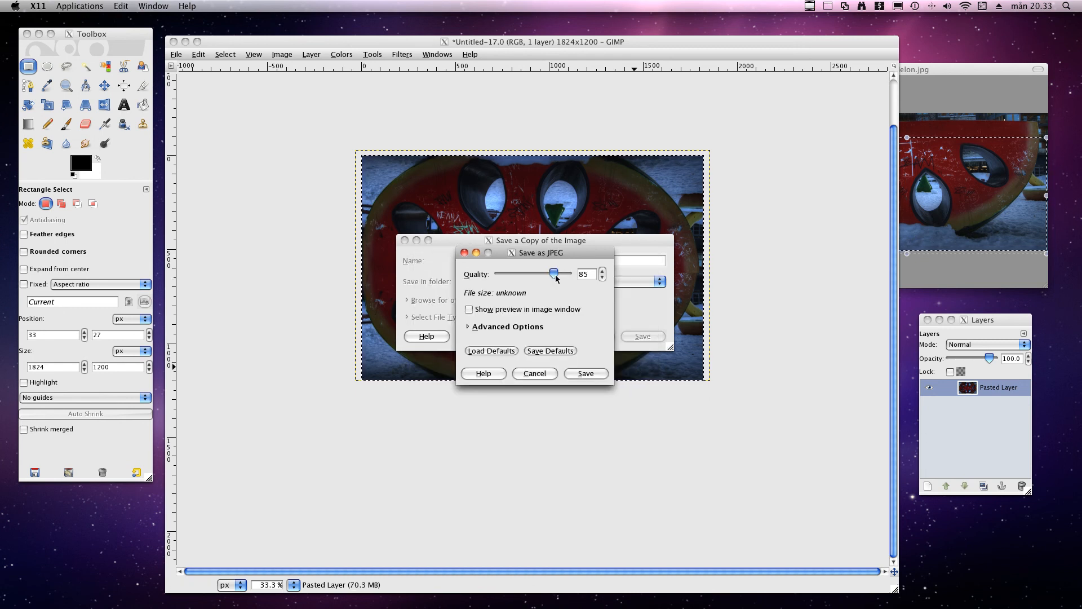
pyautogui.moveTo(558, 274); pyautogui.dragTo(565, 273)
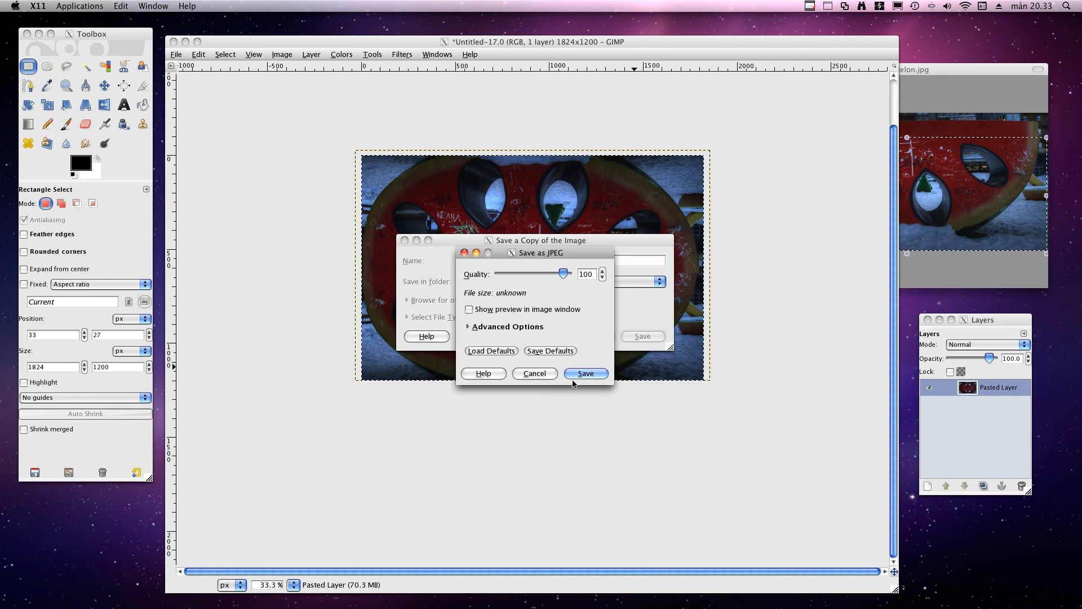
pyautogui.click(584, 372)
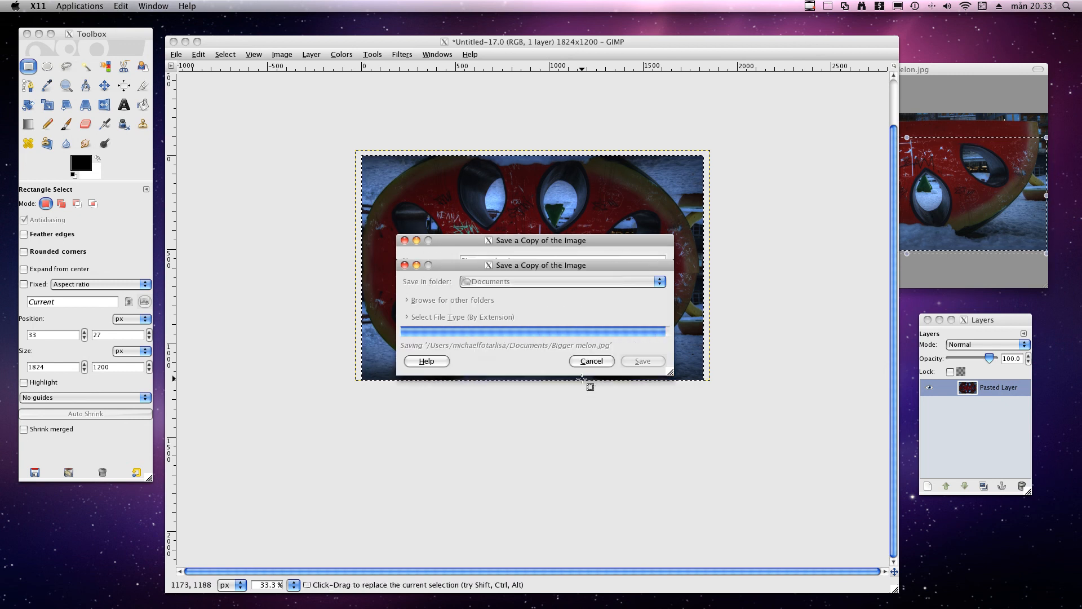
pyautogui.click(640, 360)
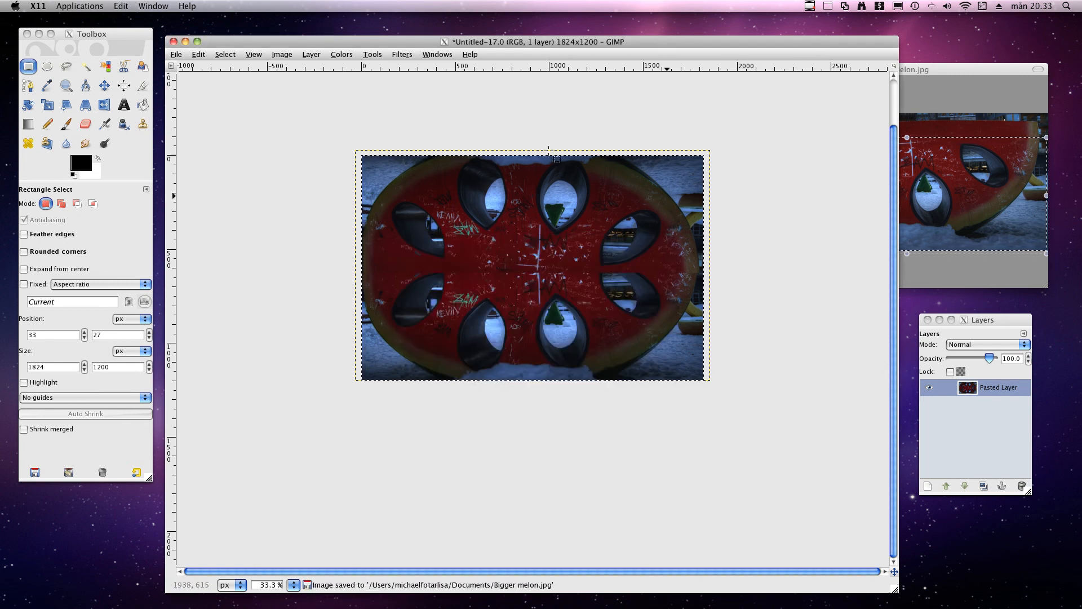